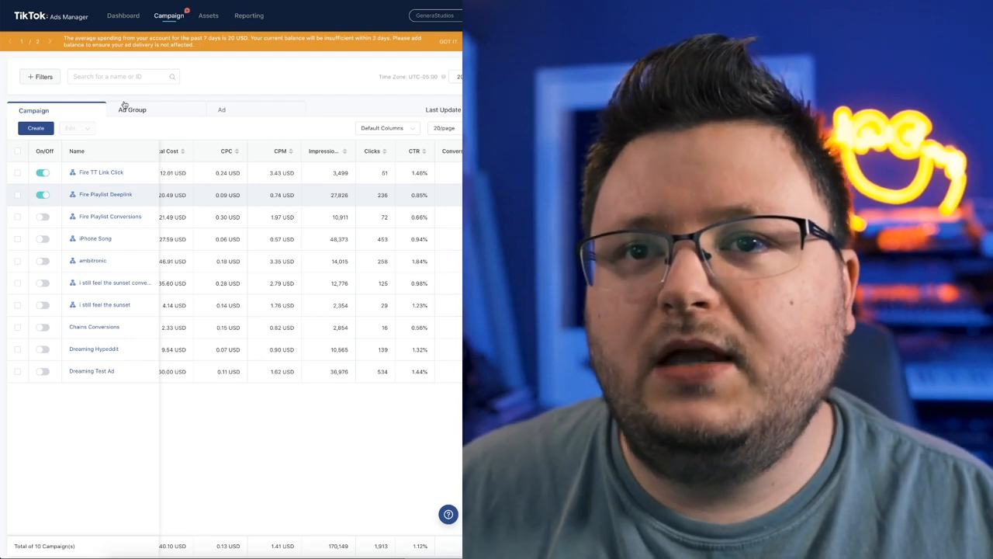
Step: Browse the ad group and ad lists, then return to the campaign list
left_click(132, 109)
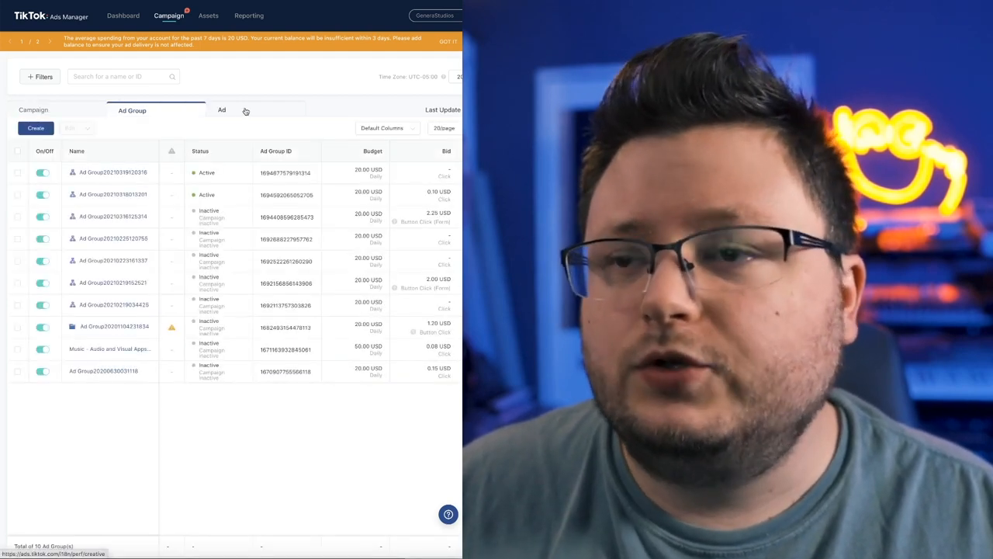
left_click(222, 110)
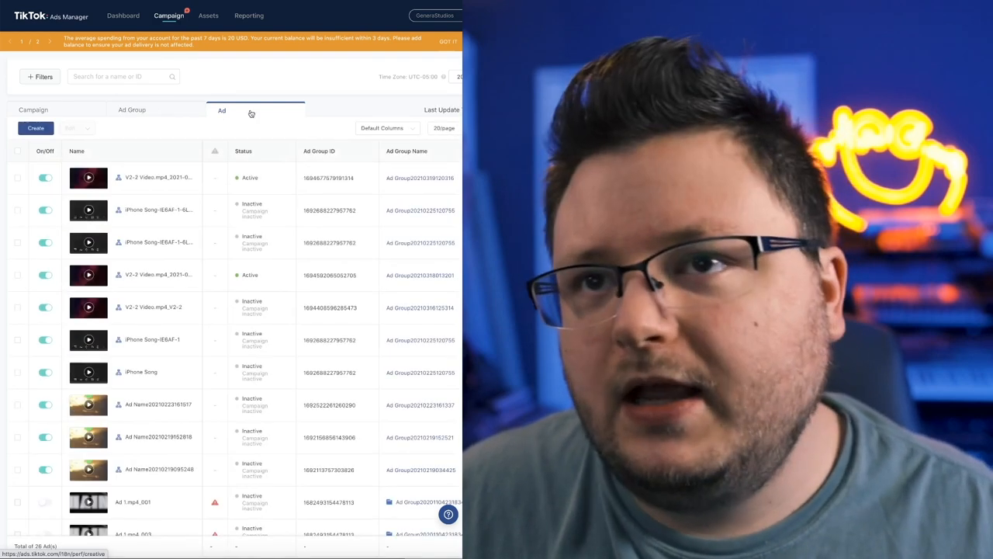
left_click(34, 110)
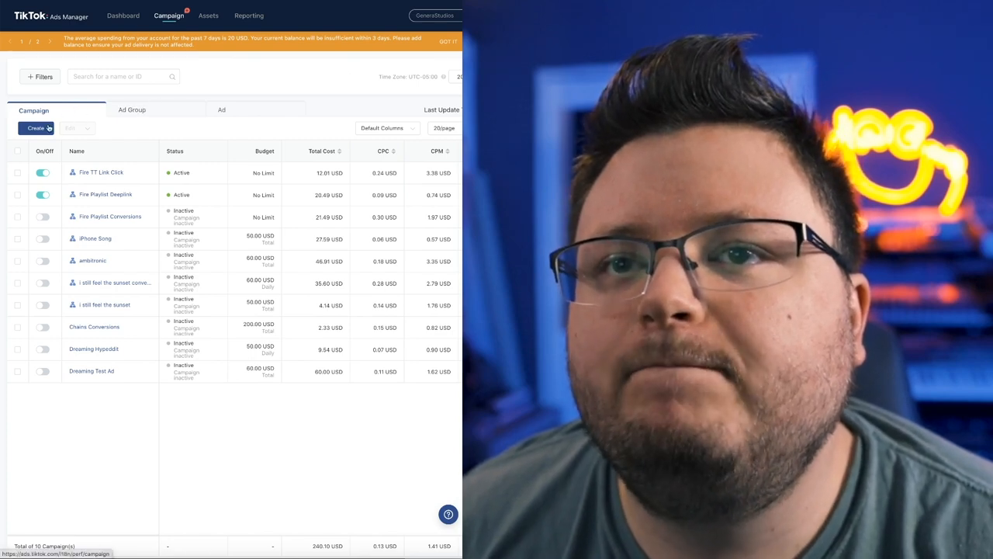
Step: Create a Traffic campaign named 'Test YT' with the budget left at No Limit
left_click(35, 128)
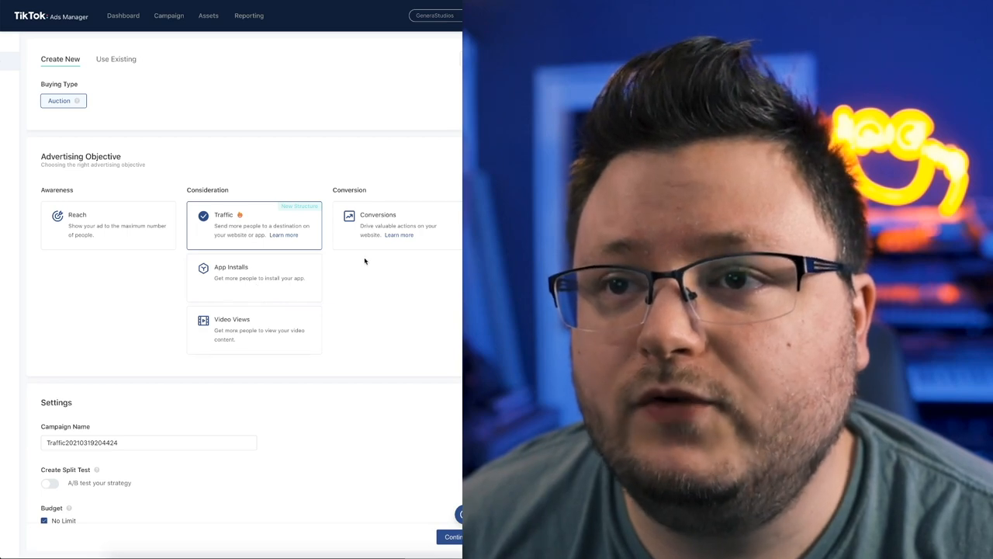
scroll("down", 3)
type("Test")
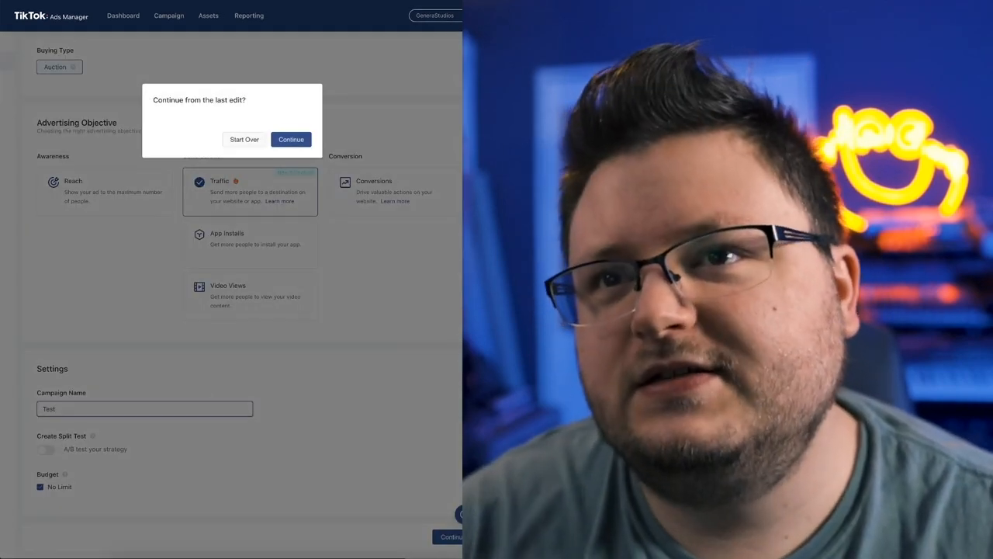
left_click(291, 139)
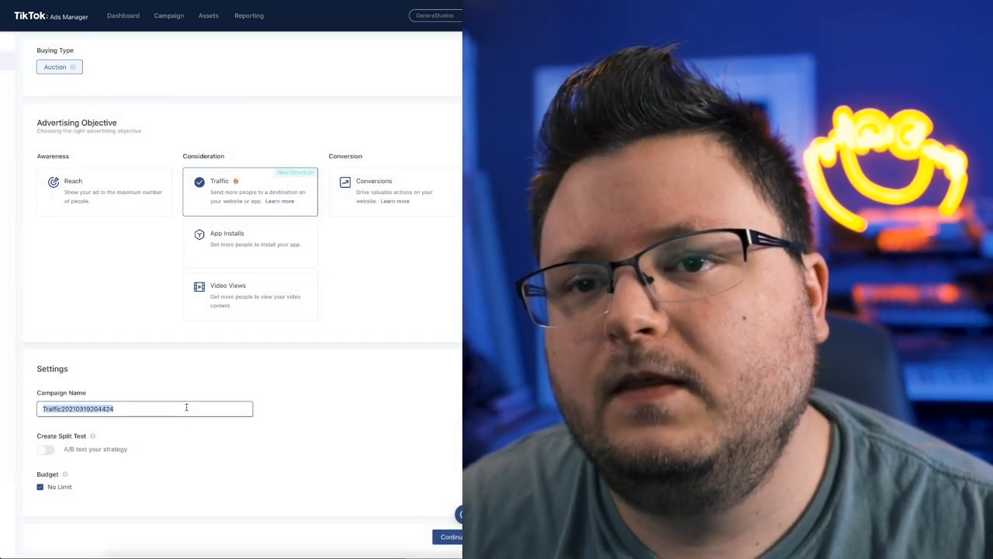
type("Test YT")
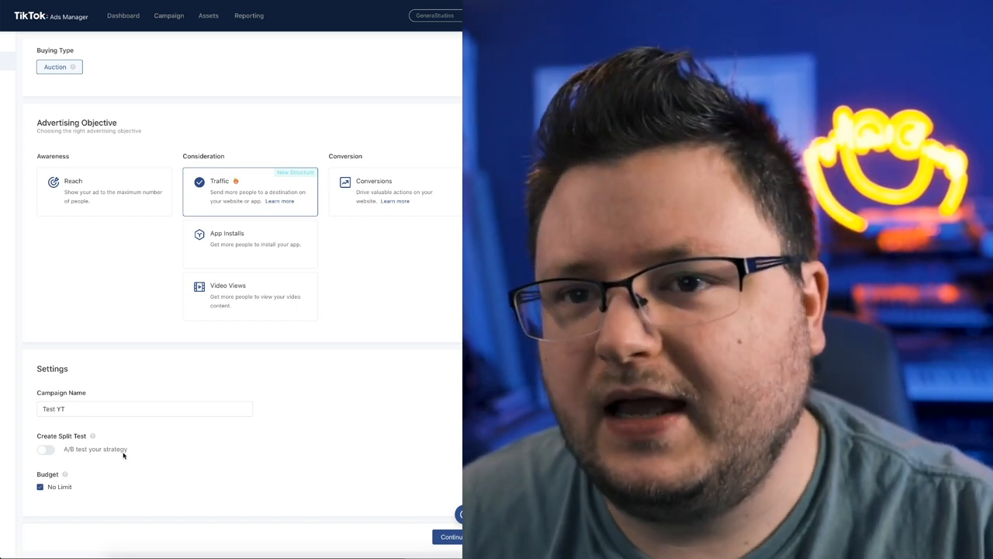
left_click(41, 486)
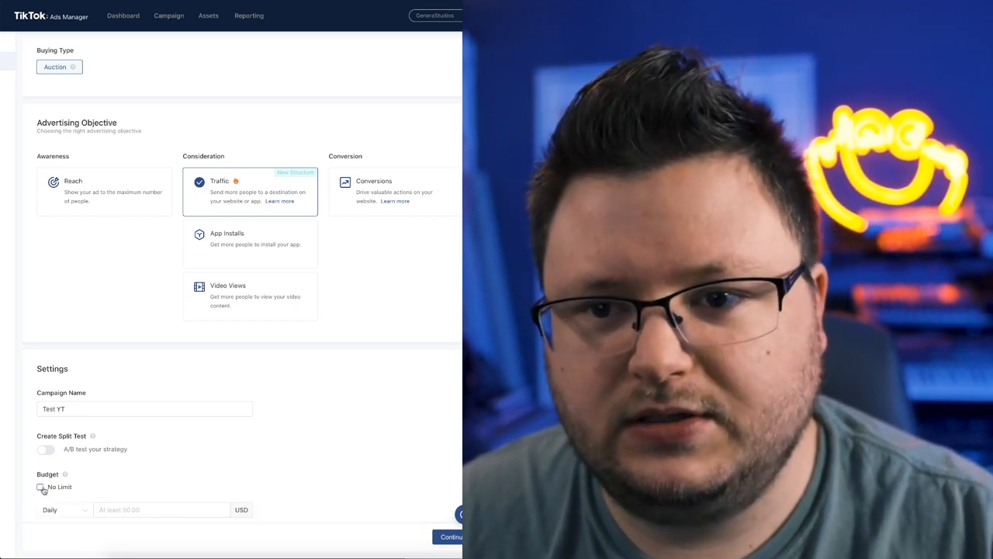
left_click(40, 486)
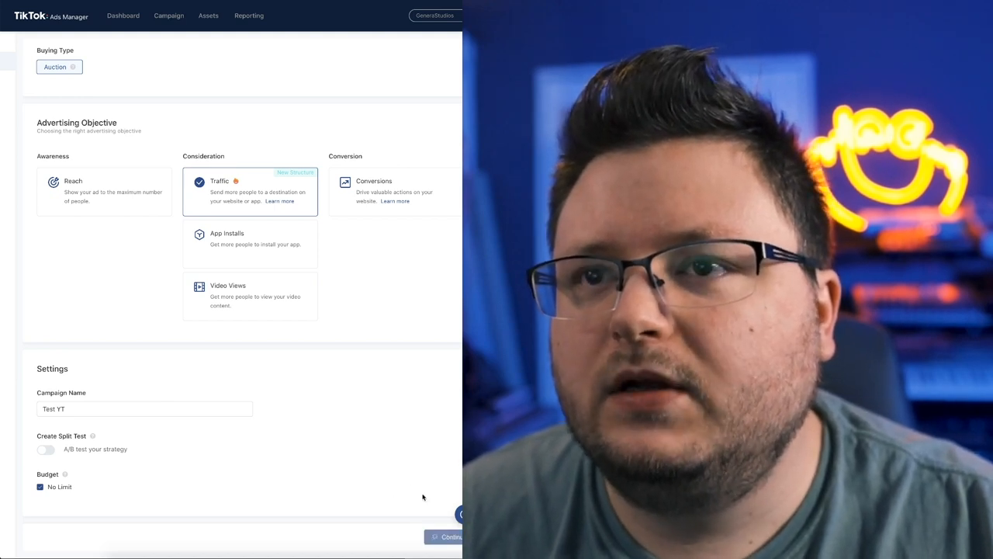
left_click(446, 537)
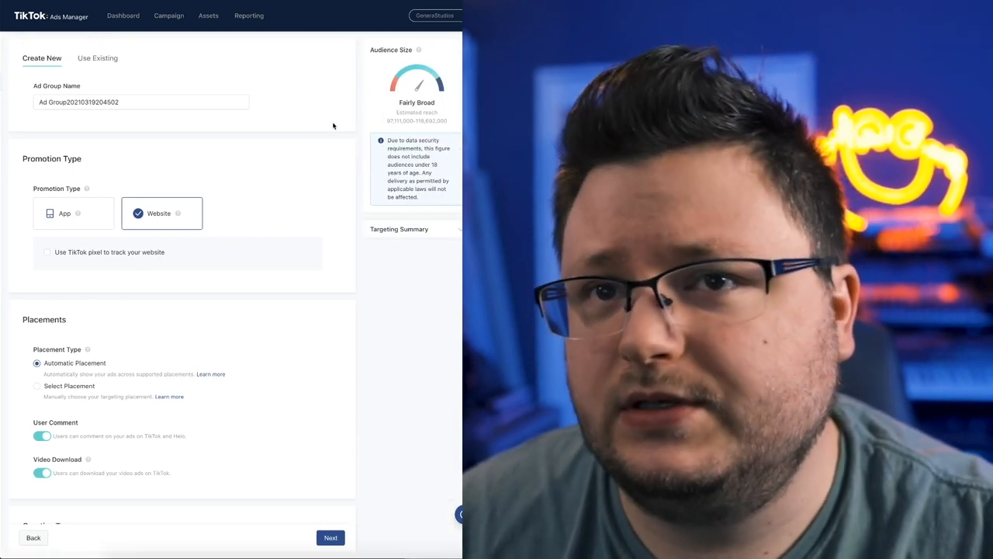
Step: Switch to manual placement so the ad group runs on TikTok only
scroll("down", 3)
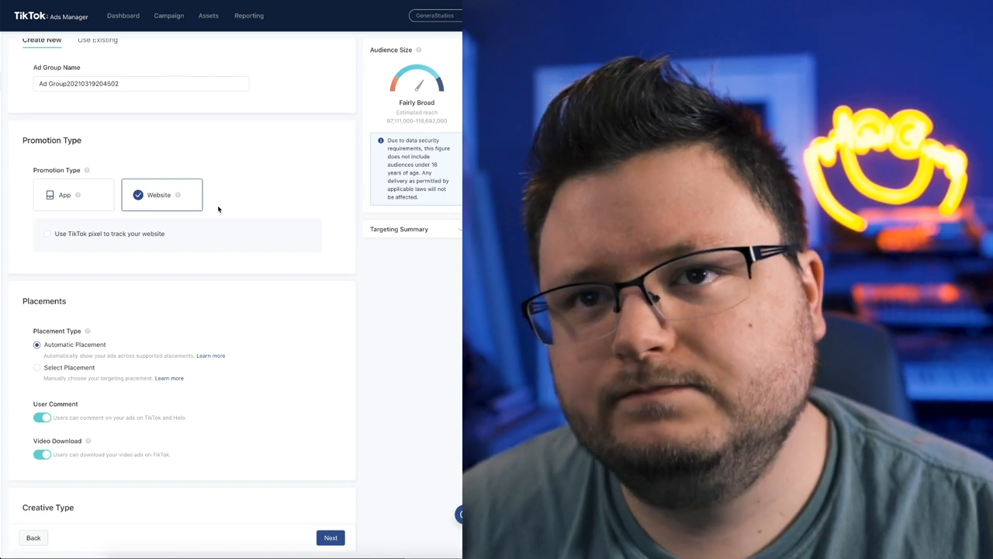
scroll("down", 3)
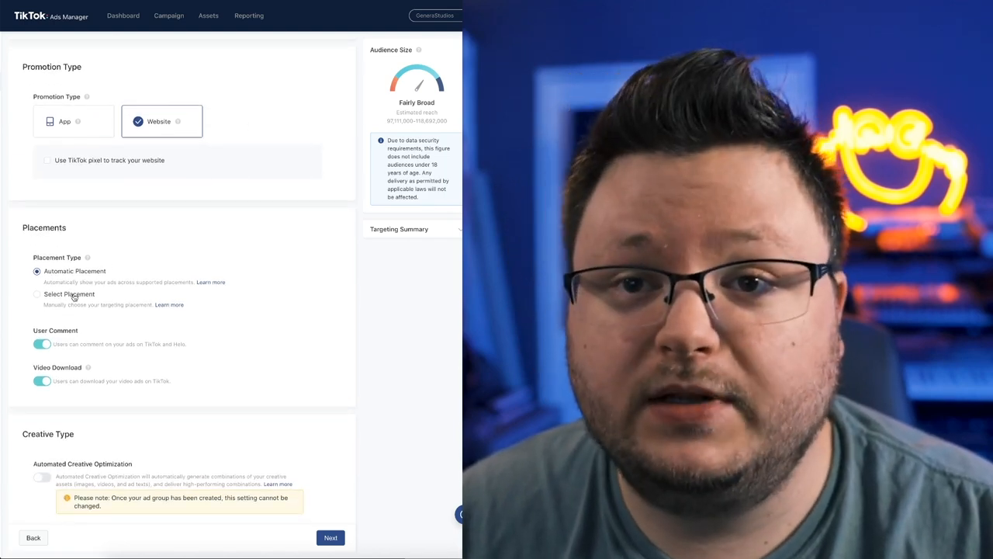
left_click(36, 294)
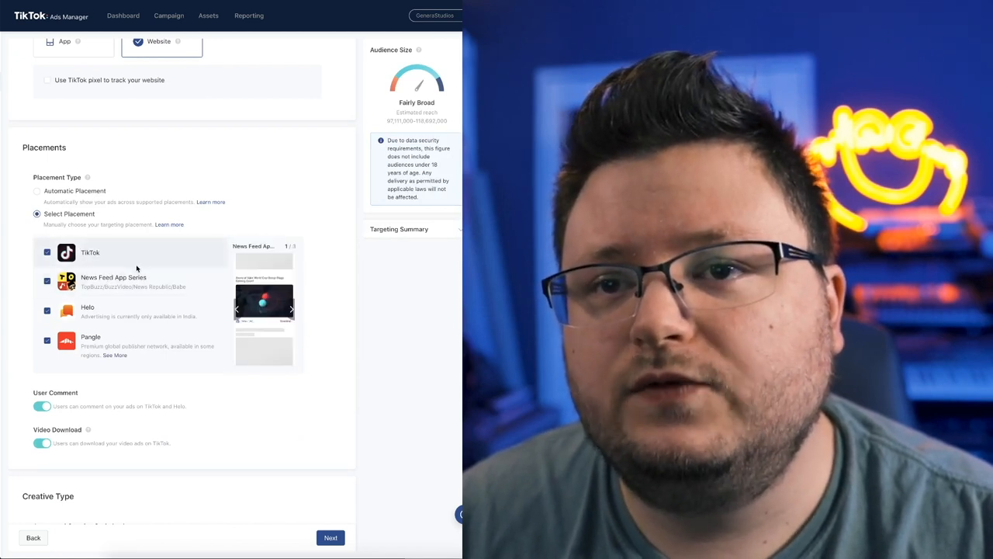
scroll("down", 3)
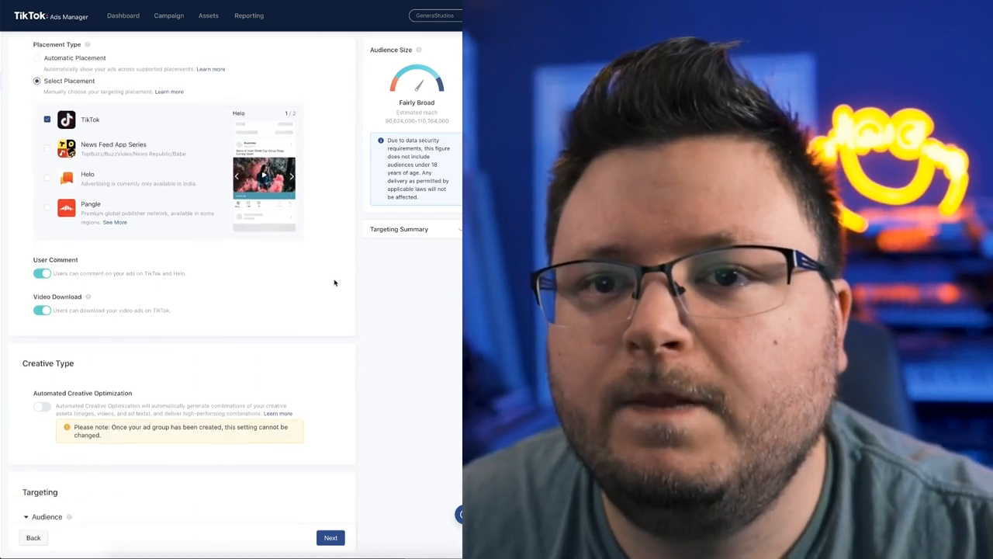
scroll("down", 3)
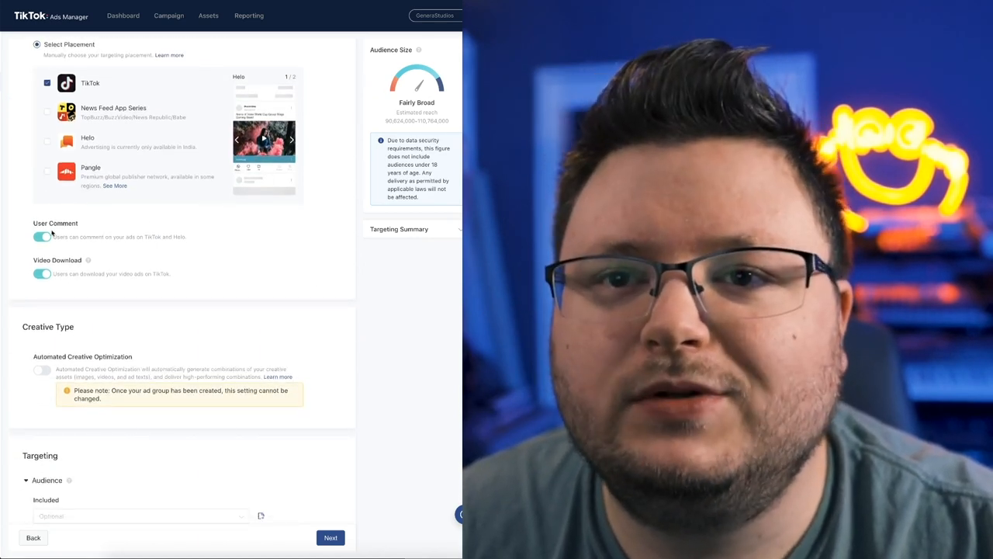
scroll("down", 3)
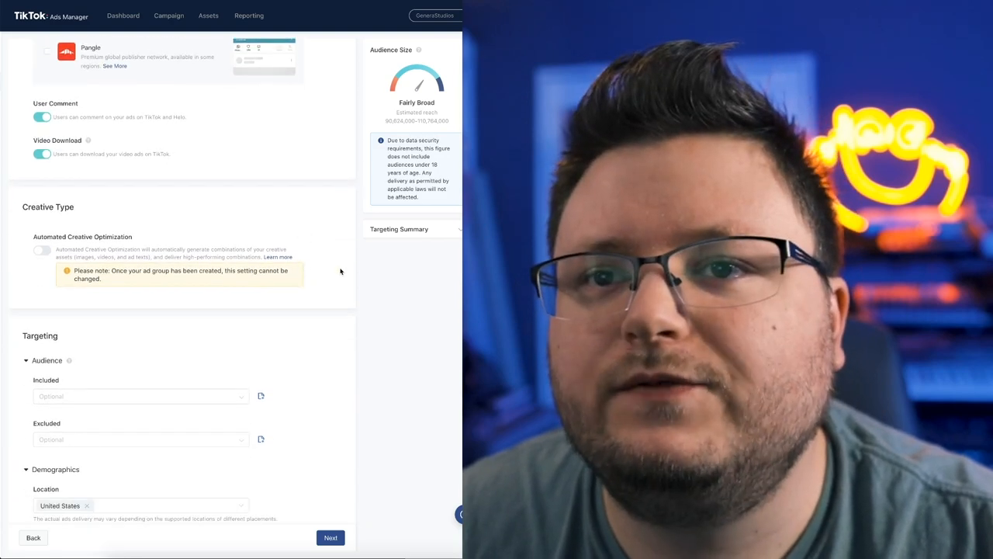
scroll("down", 3)
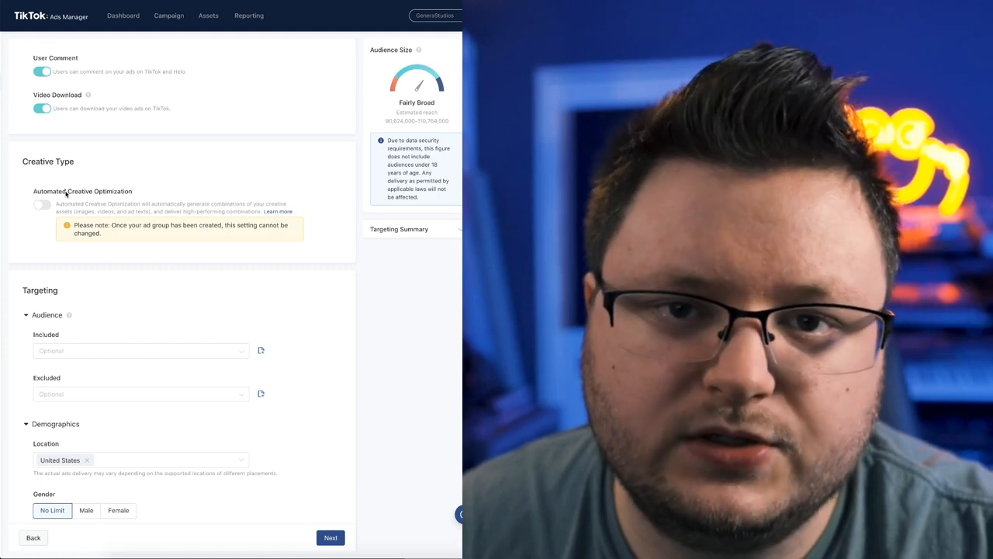
scroll("down", 3)
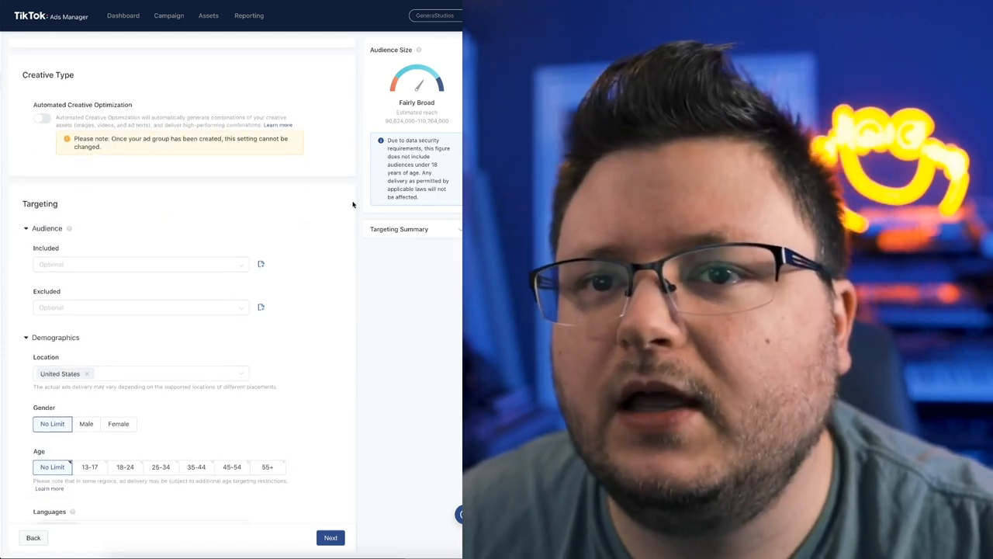
scroll("down", 3)
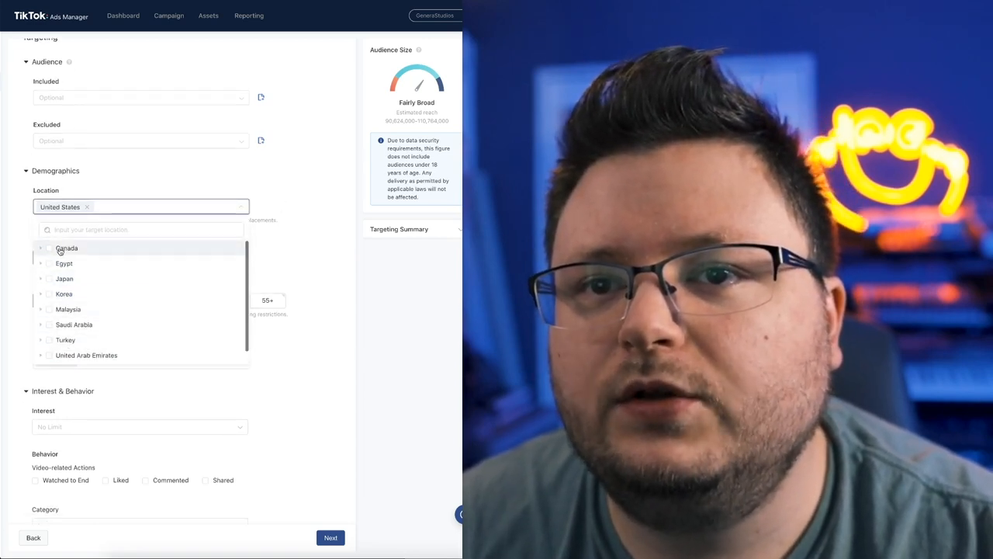
Step: Add Canada to the target locations, trying and removing Japan and Saudi Arabia
left_click(67, 248)
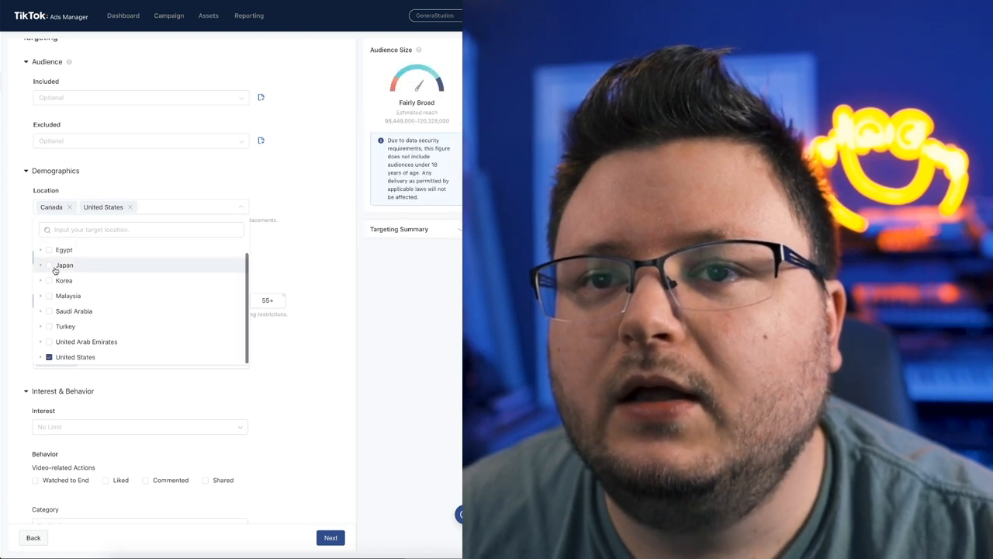
left_click(40, 266)
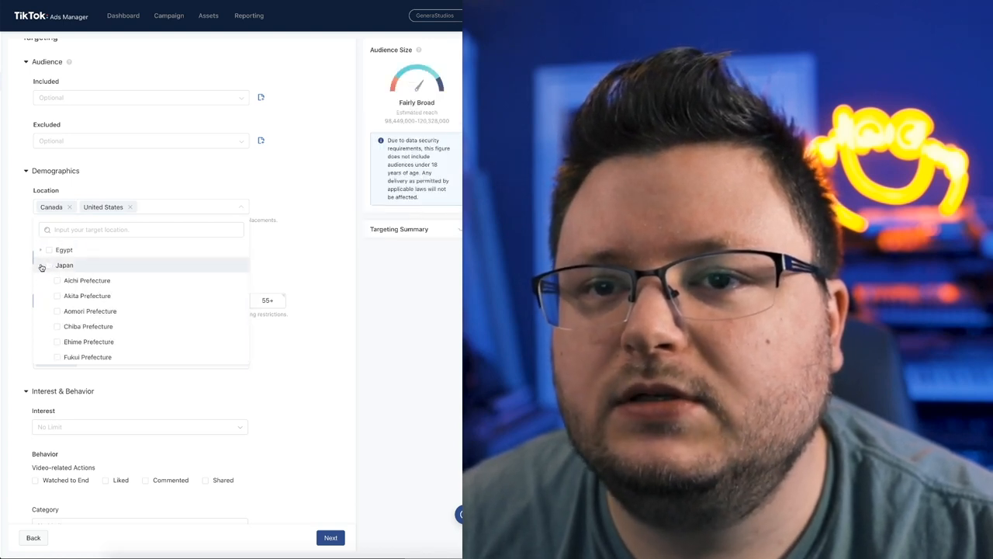
left_click(49, 266)
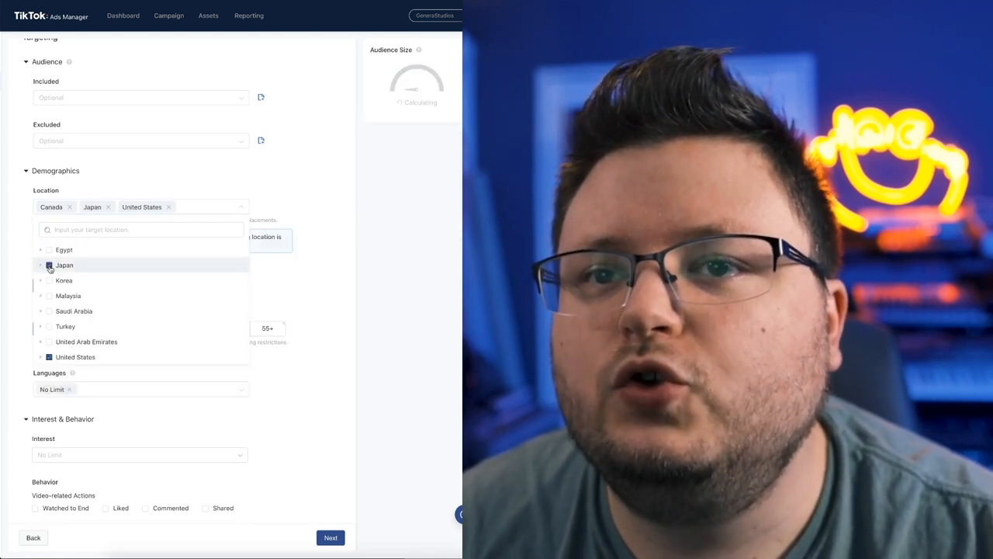
left_click(48, 264)
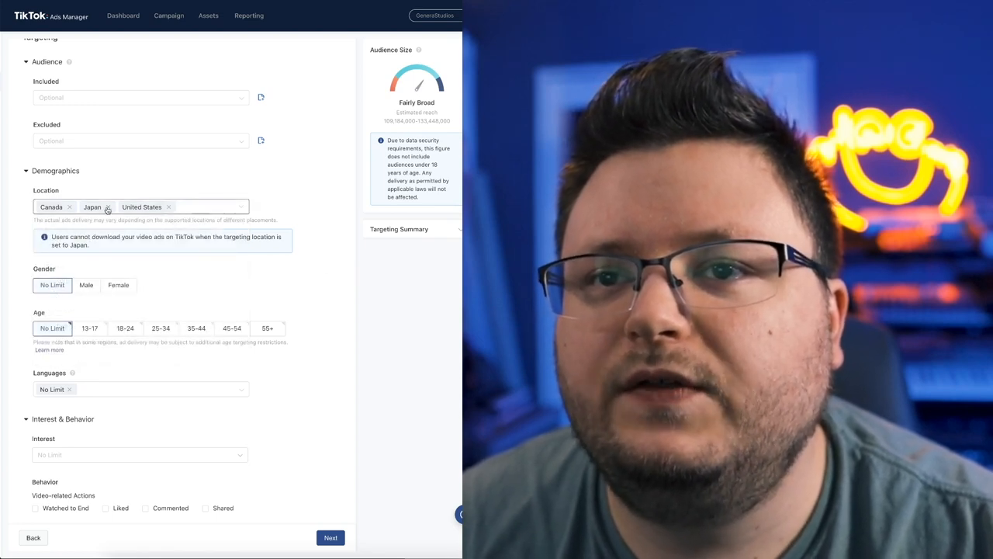
left_click(108, 207)
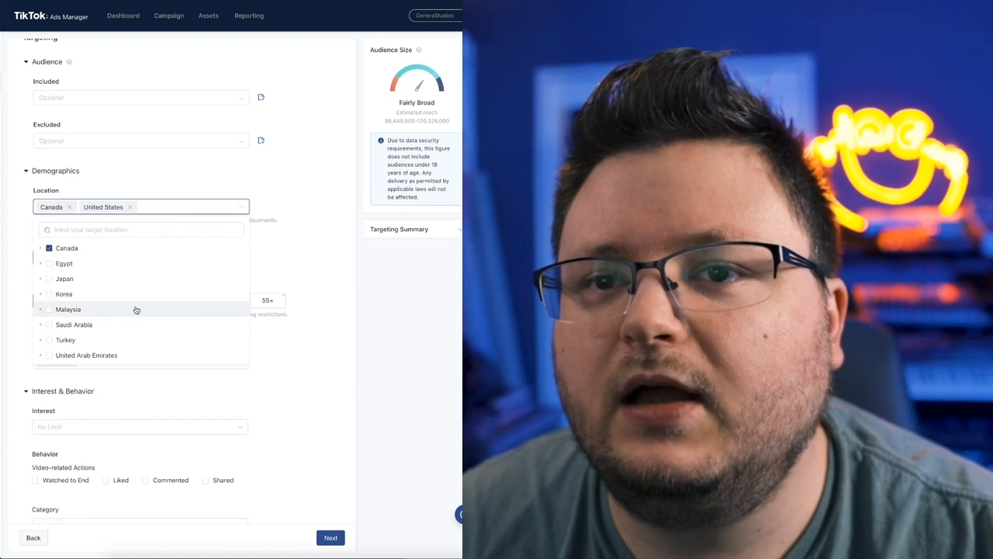
left_click(74, 324)
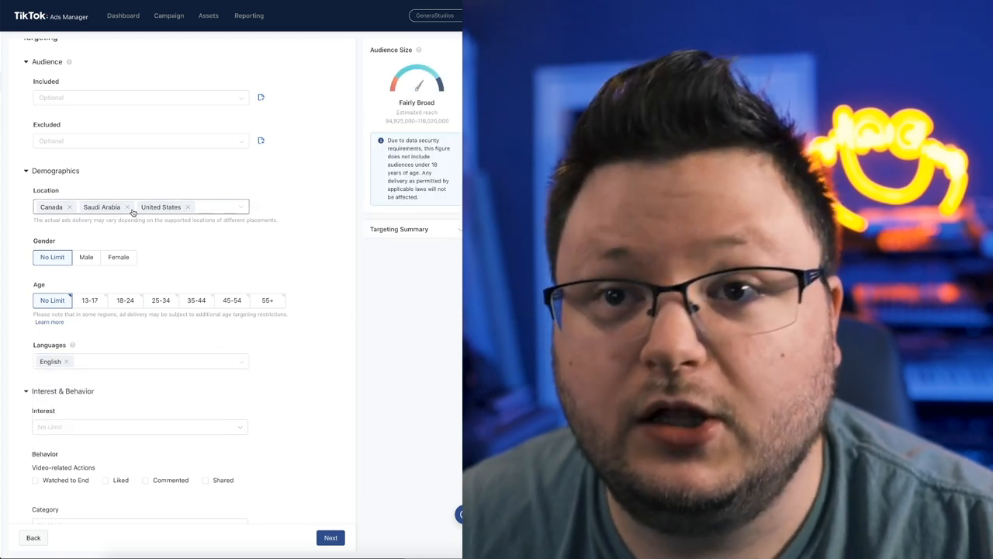
left_click(128, 207)
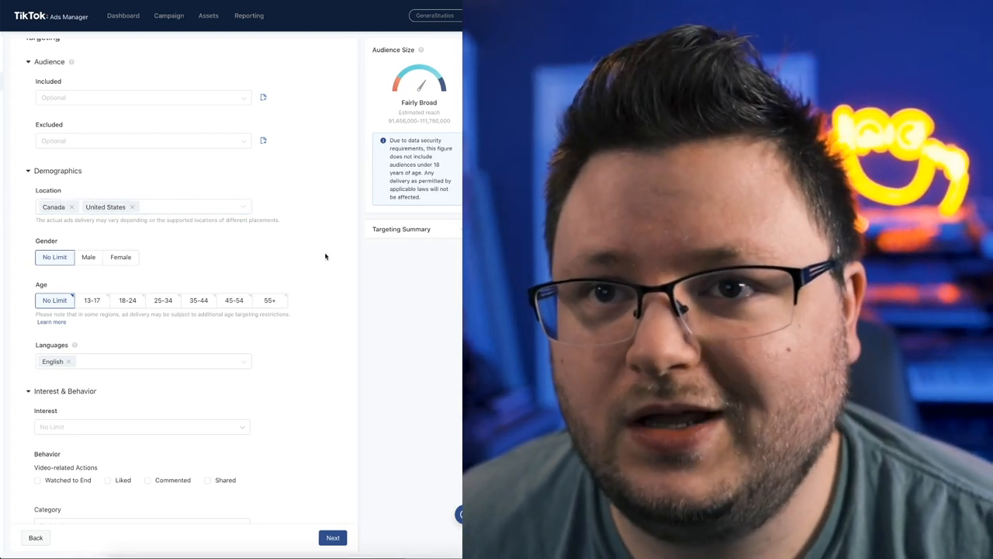
Step: Search the Interest list for music, pop, rap and hip without selecting any
scroll("down", 3)
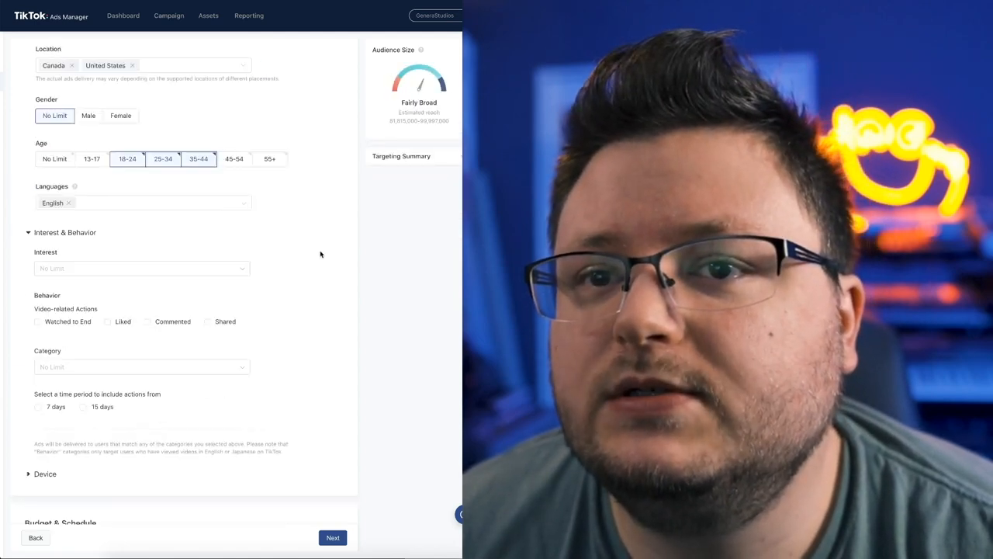
scroll("down", 3)
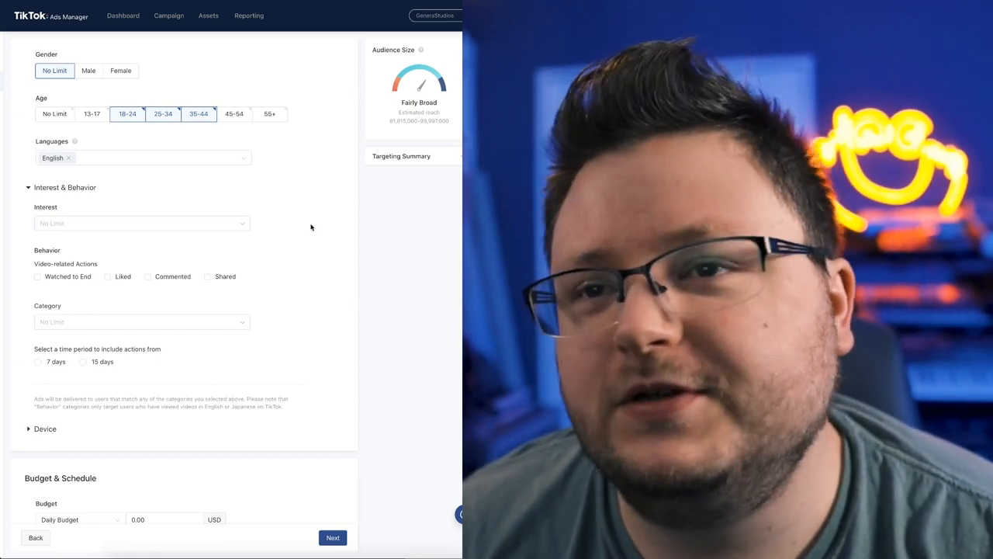
left_click(141, 224)
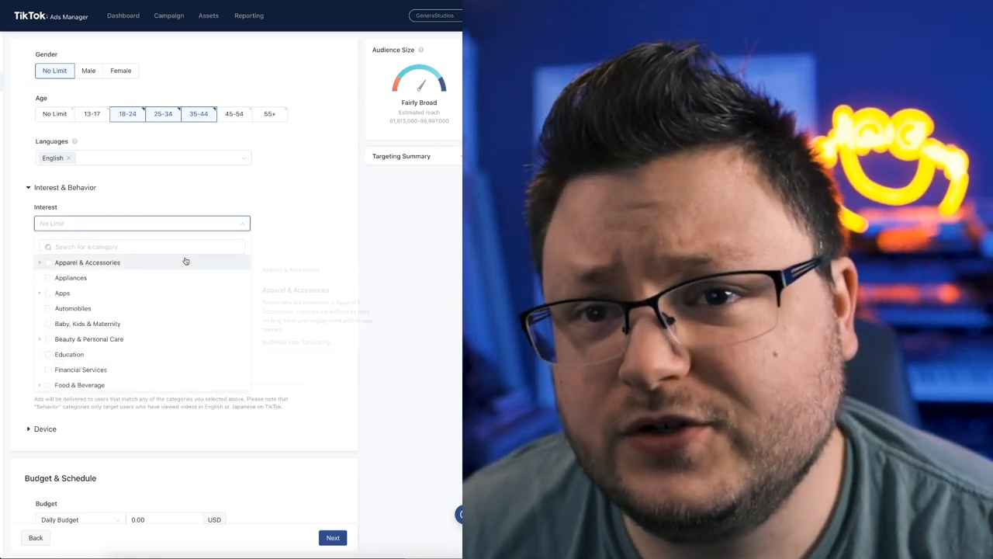
type("music")
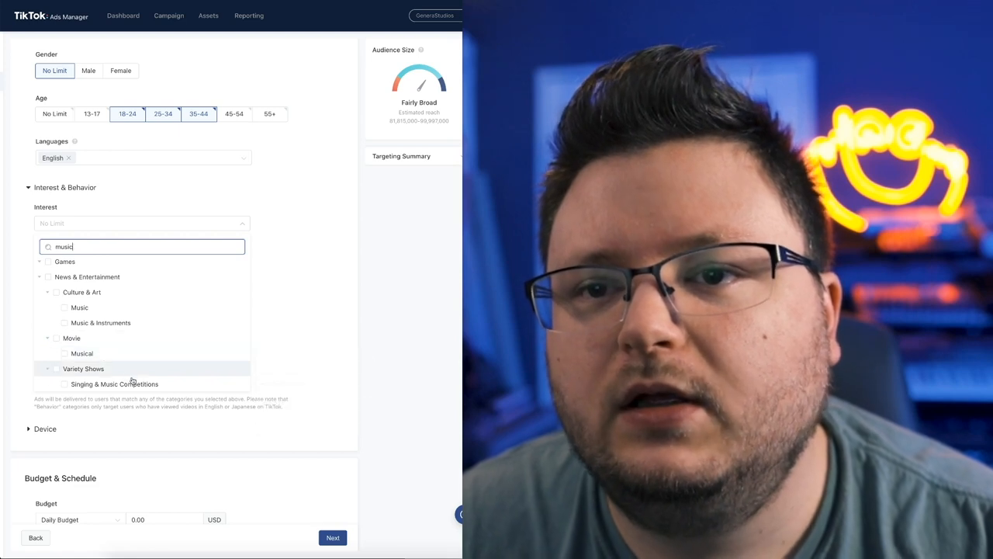
mouse_move(114, 385)
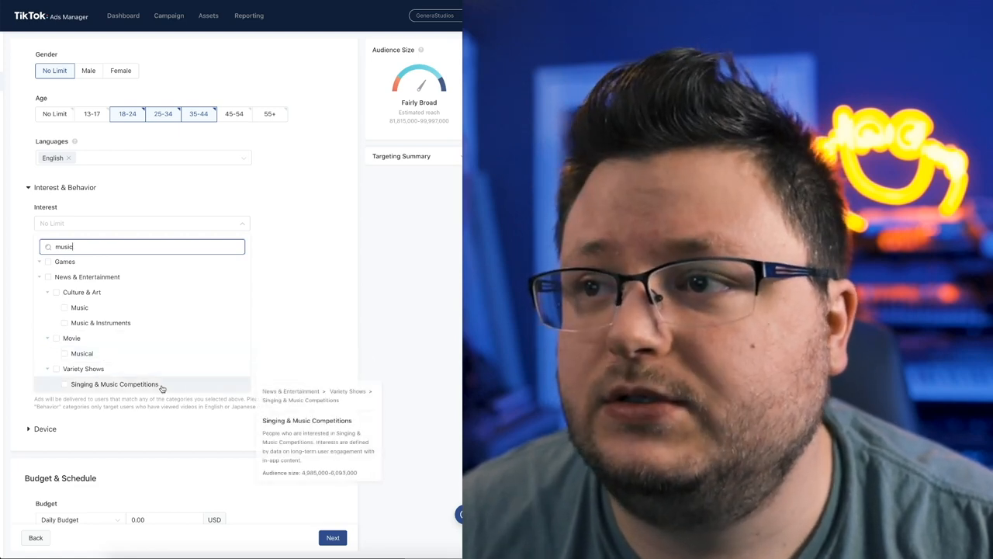
mouse_move(270, 310)
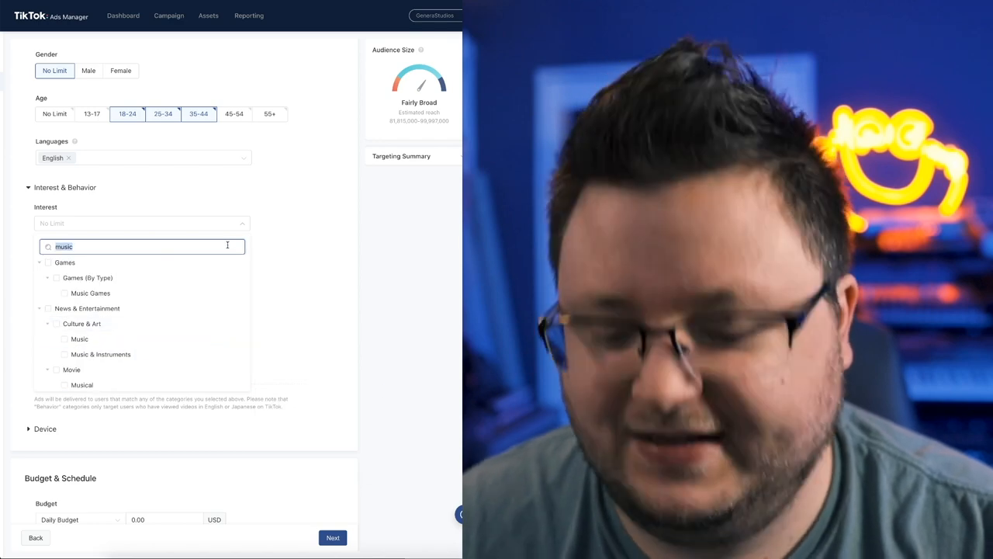
type("pop")
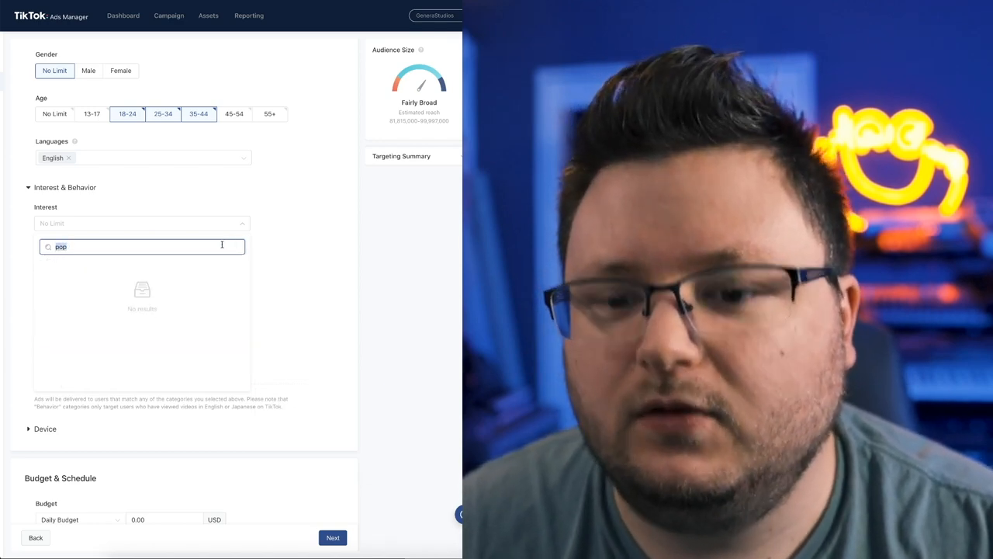
type("rap")
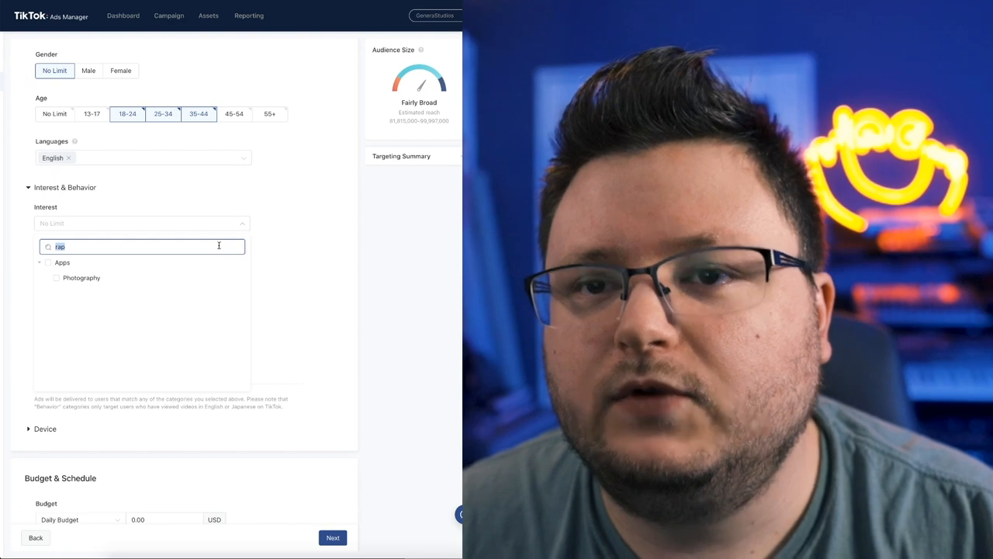
type("hip")
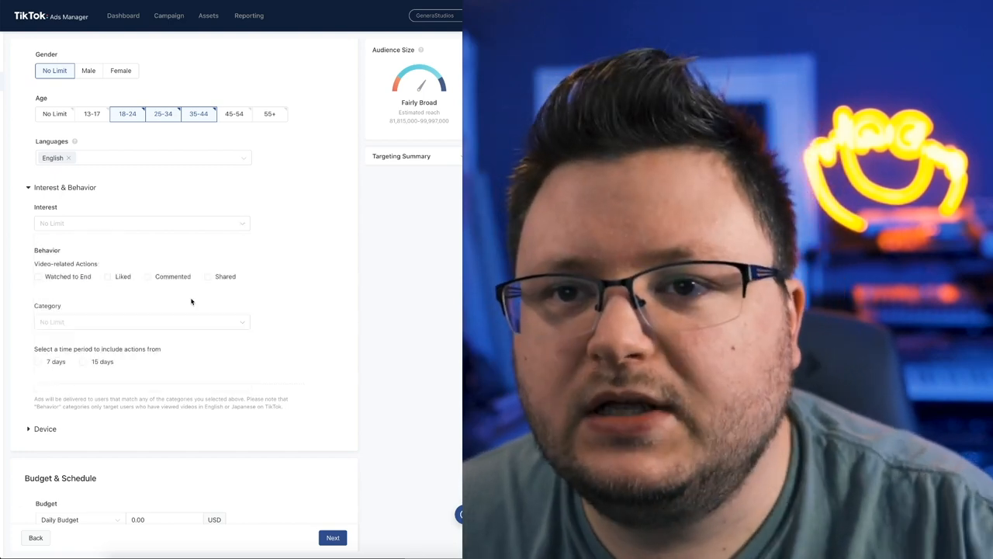
Step: Target the Music interest and people who shared or commented on videos
left_click(141, 222)
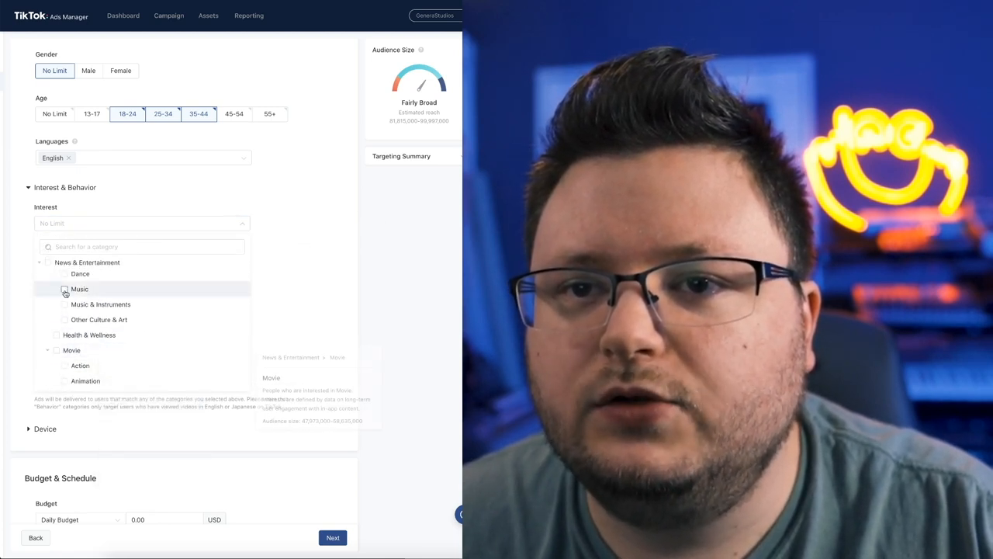
left_click(65, 289)
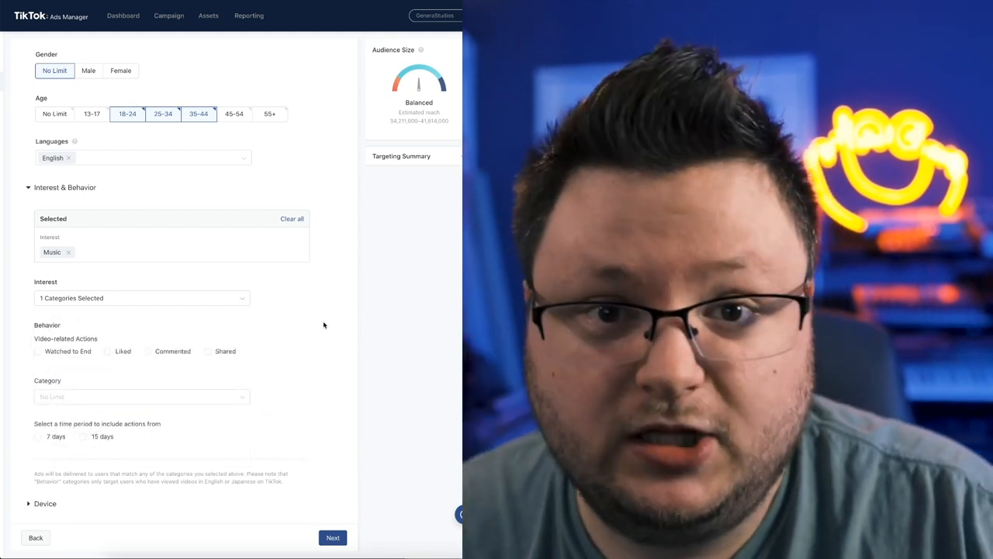
scroll("down", 3)
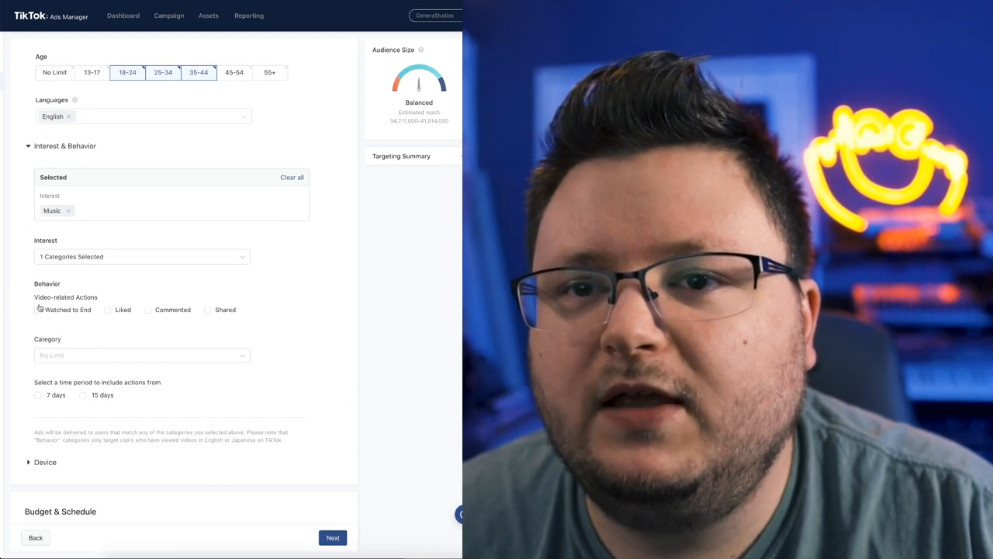
left_click(208, 310)
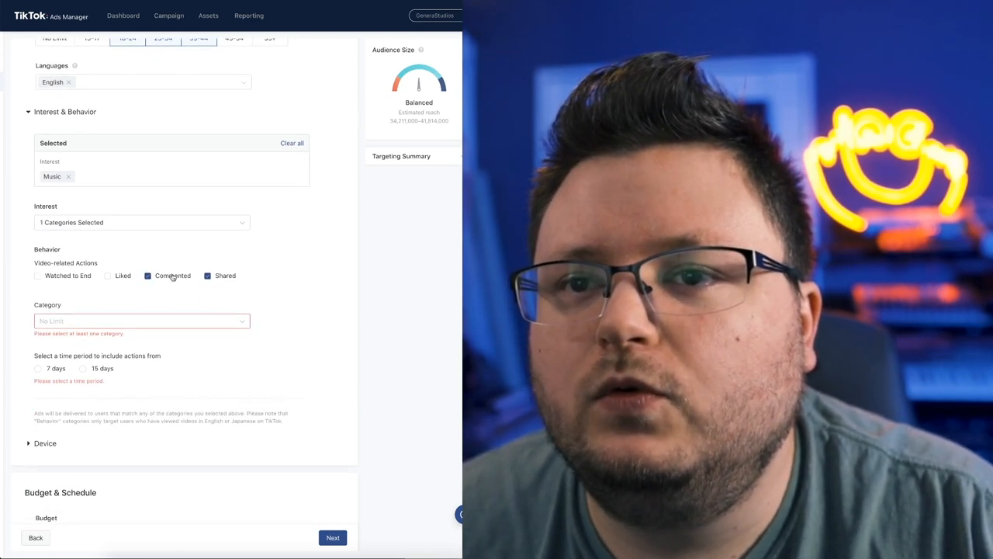
left_click(149, 276)
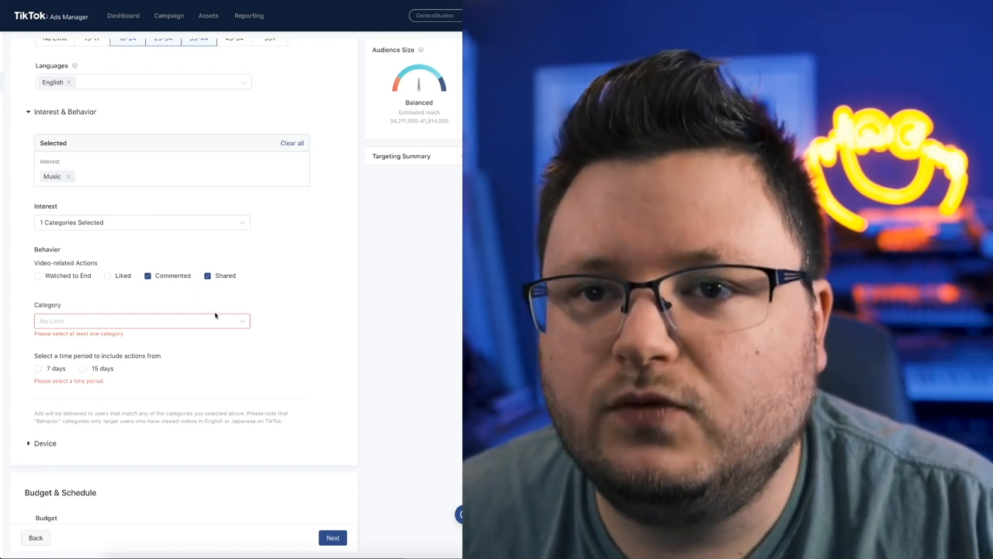
mouse_move(170, 262)
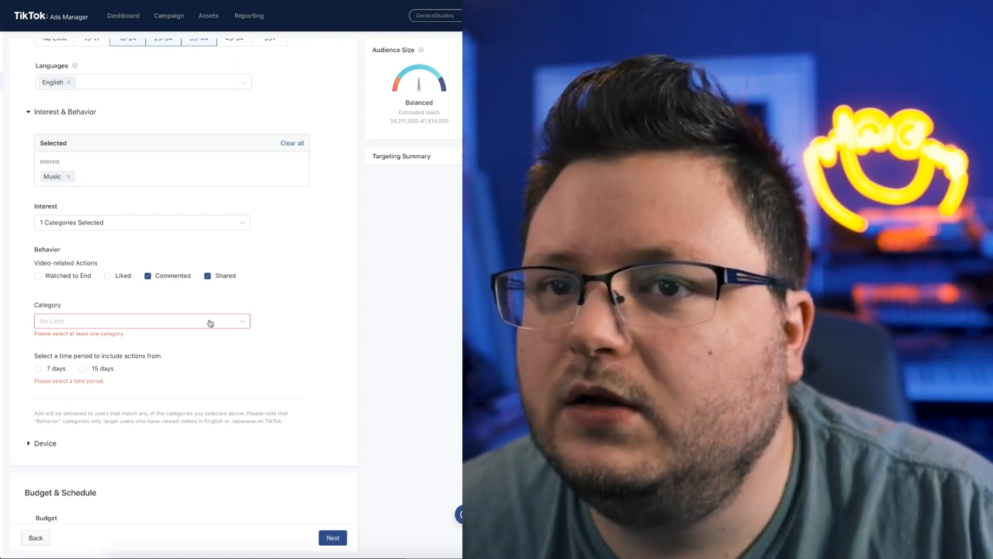
Step: Choose Music as the behavior category under Entertainment, over 7 days
left_click(141, 321)
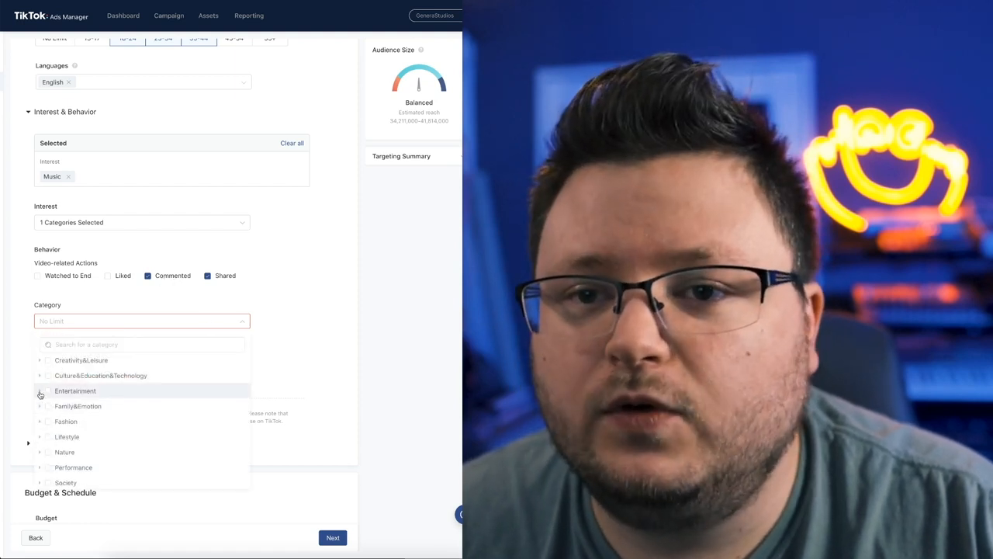
left_click(40, 390)
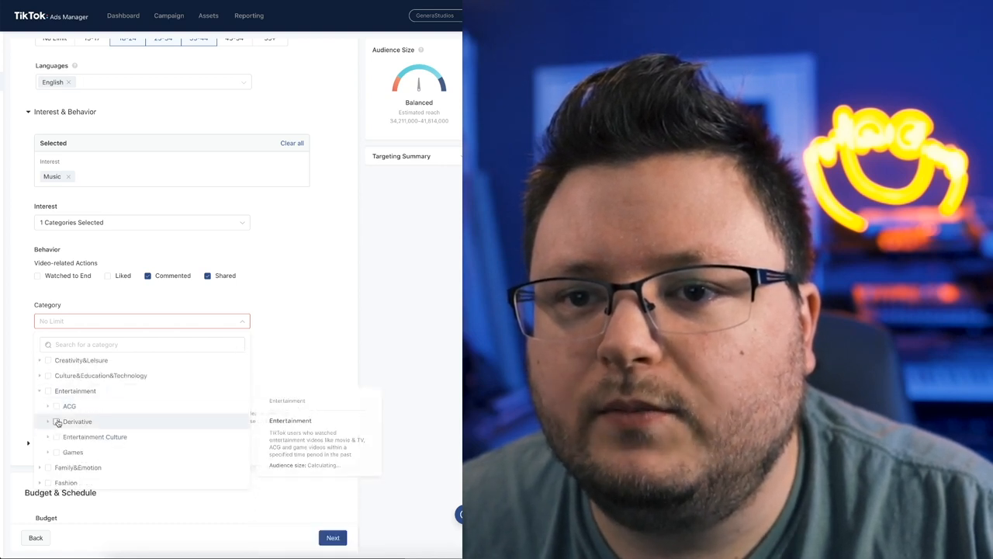
scroll("down", 3)
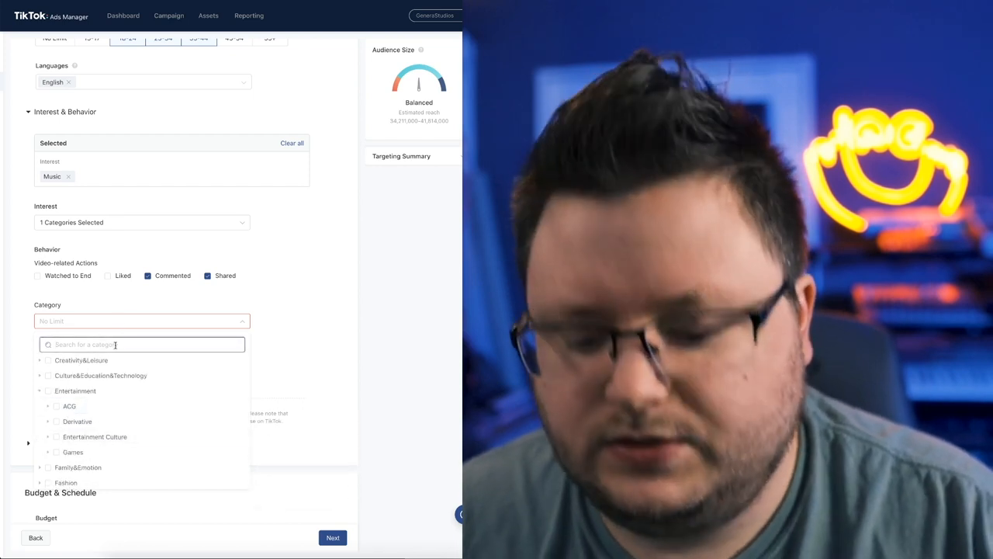
type("music")
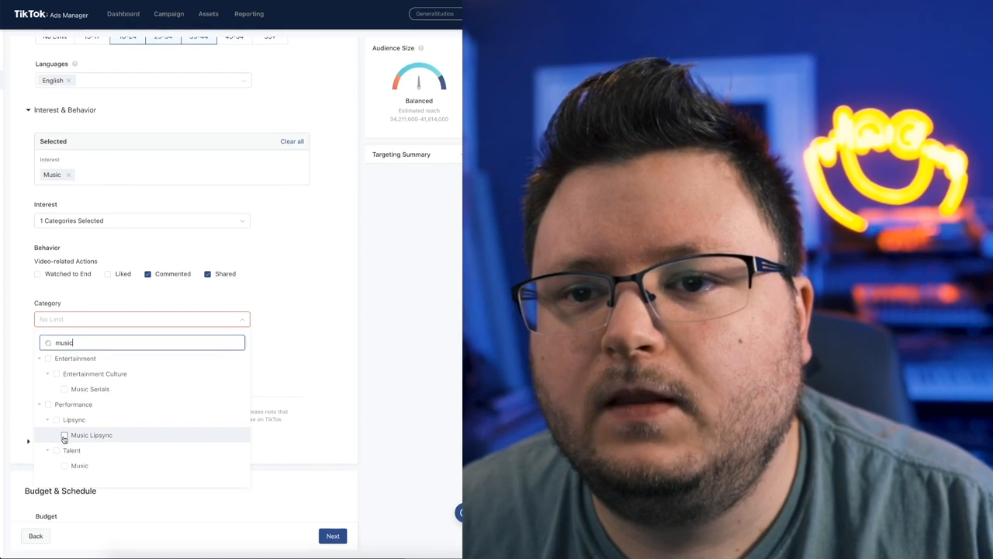
left_click(56, 465)
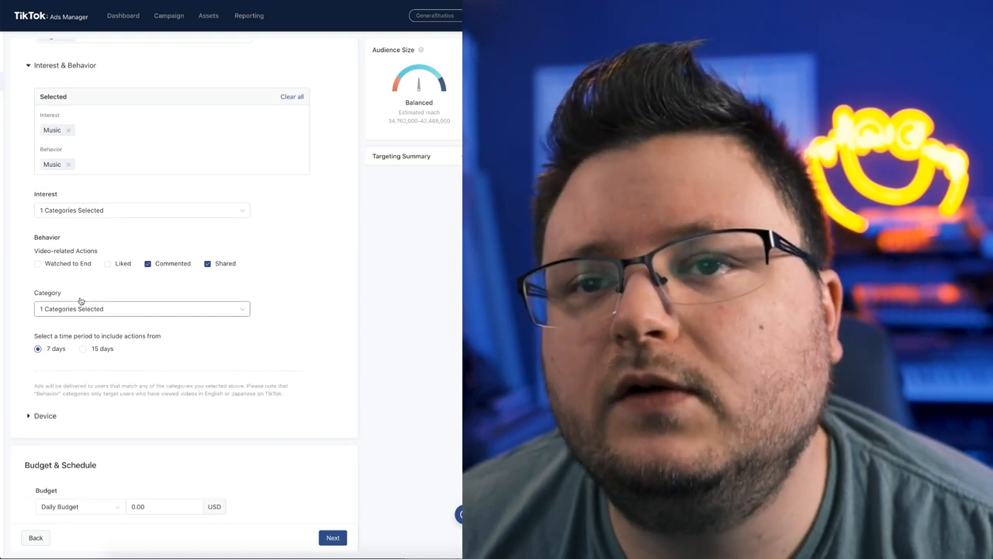
mouse_move(189, 295)
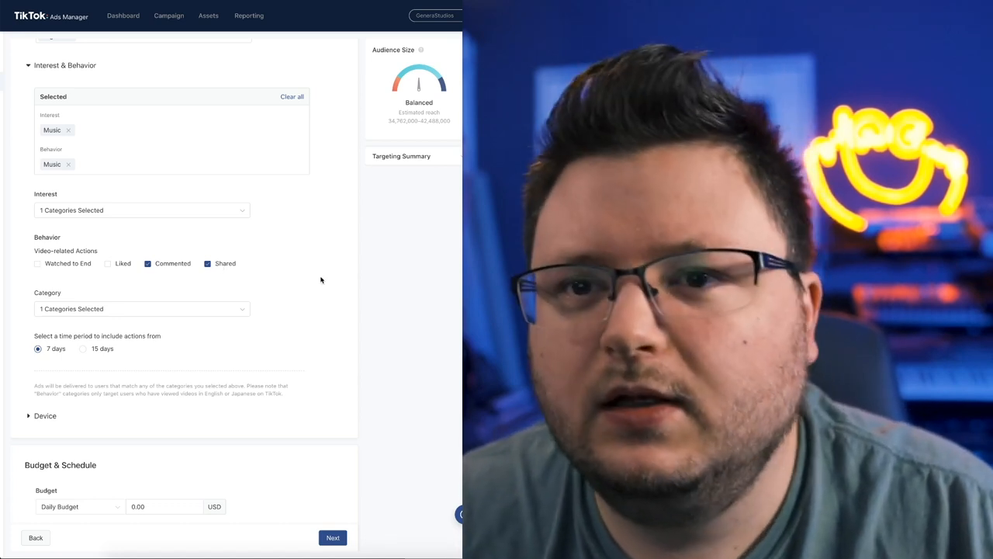
scroll("down", 3)
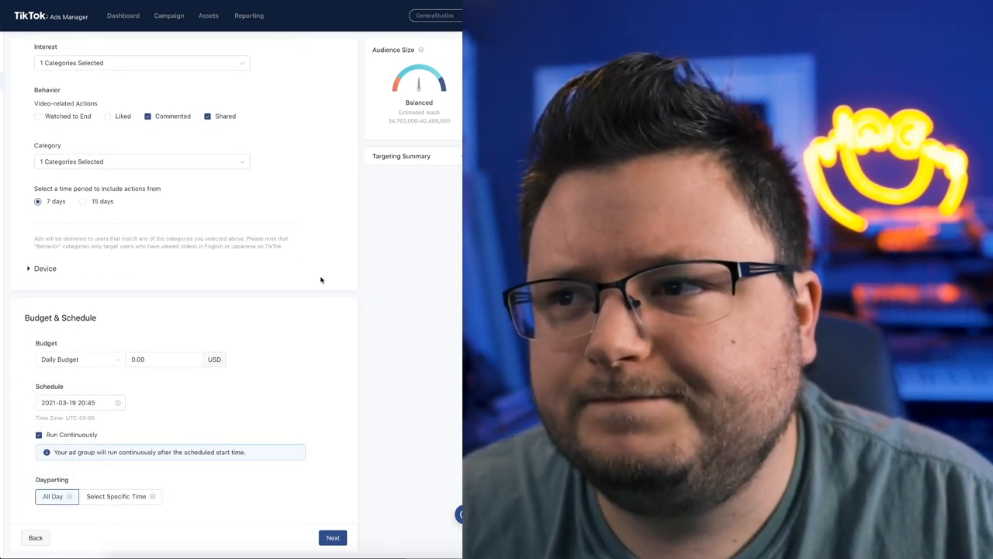
Step: Expand Device targeting and check Carriers, leaving it at No Limit
left_click(44, 268)
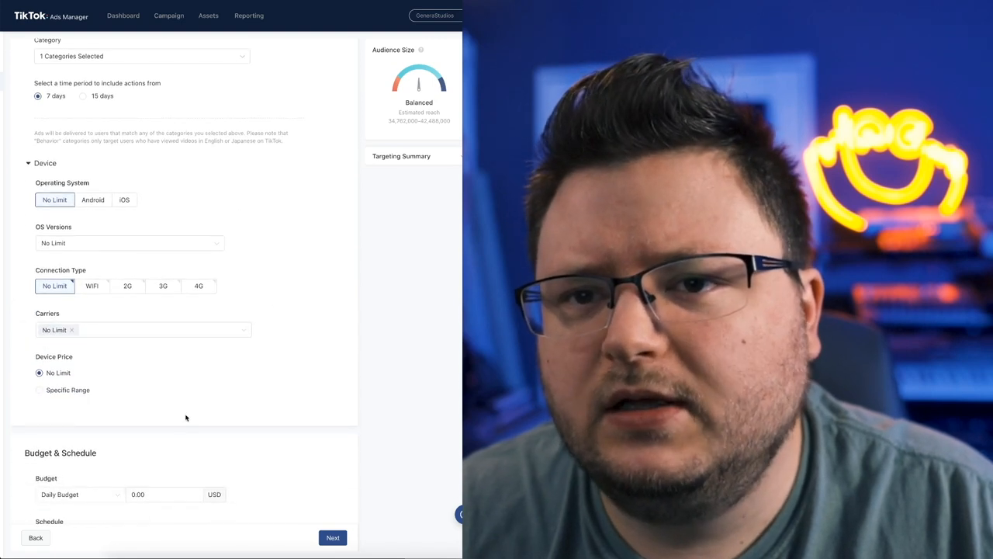
left_click(144, 329)
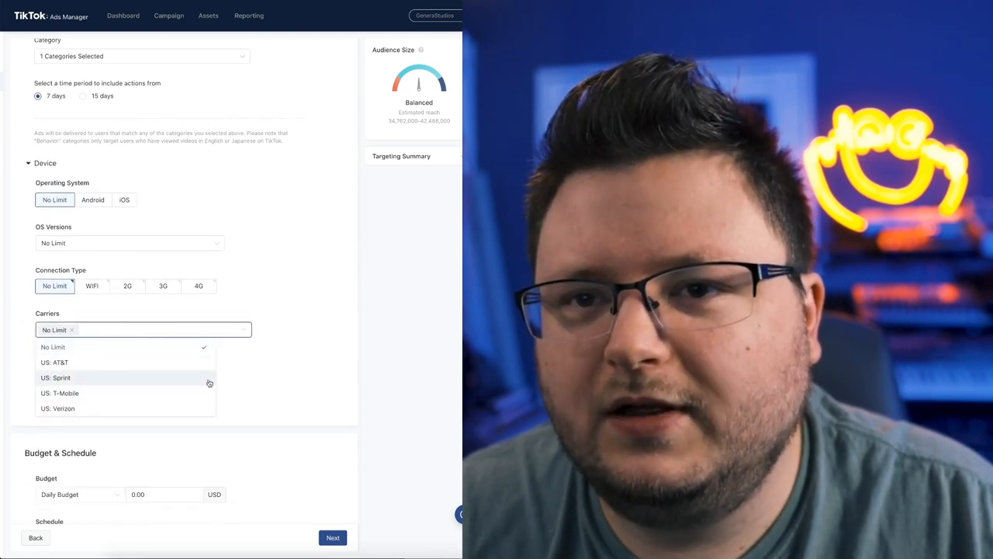
left_click(144, 329)
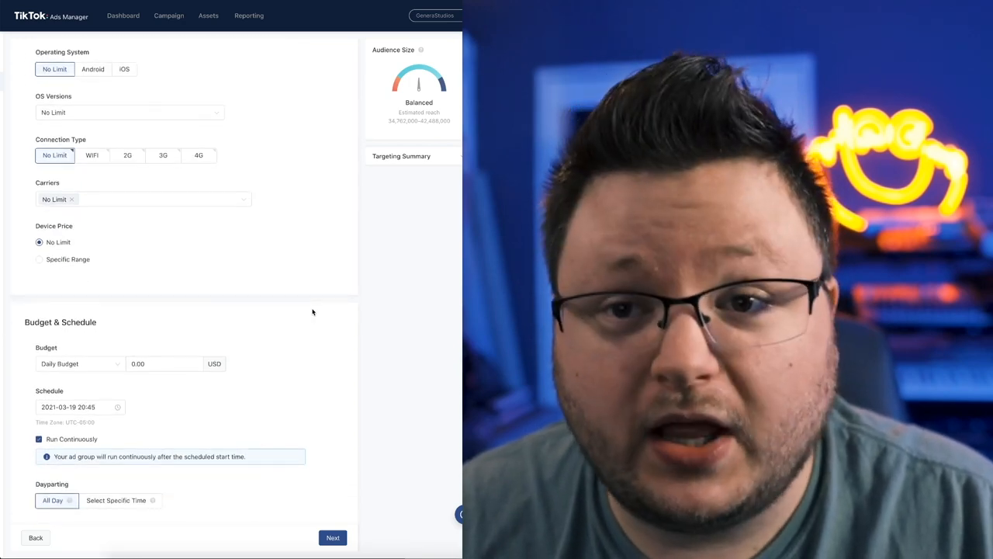
Step: Set a $20.00 daily budget after briefly trying a $40.00 lifetime budget
left_click(164, 318)
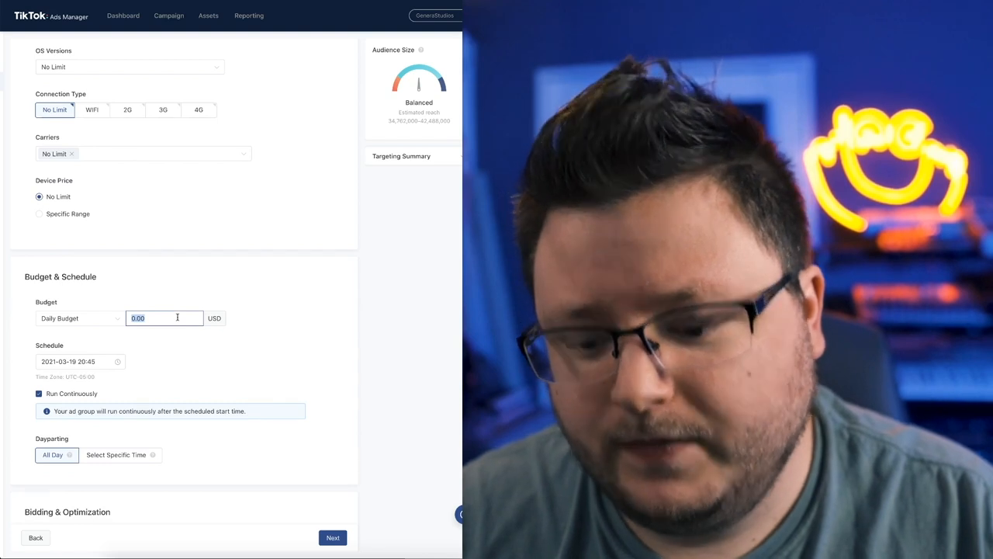
type("20.00")
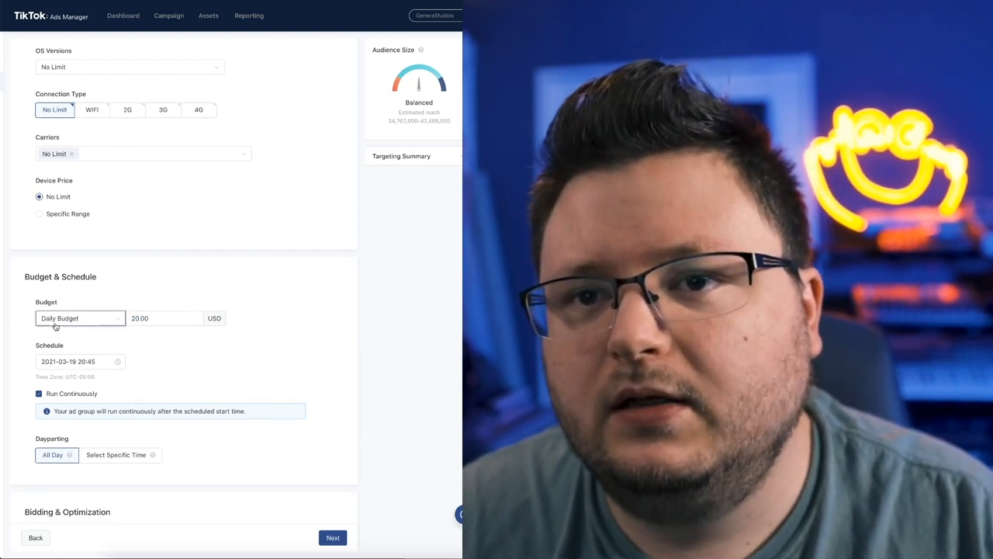
left_click(80, 318)
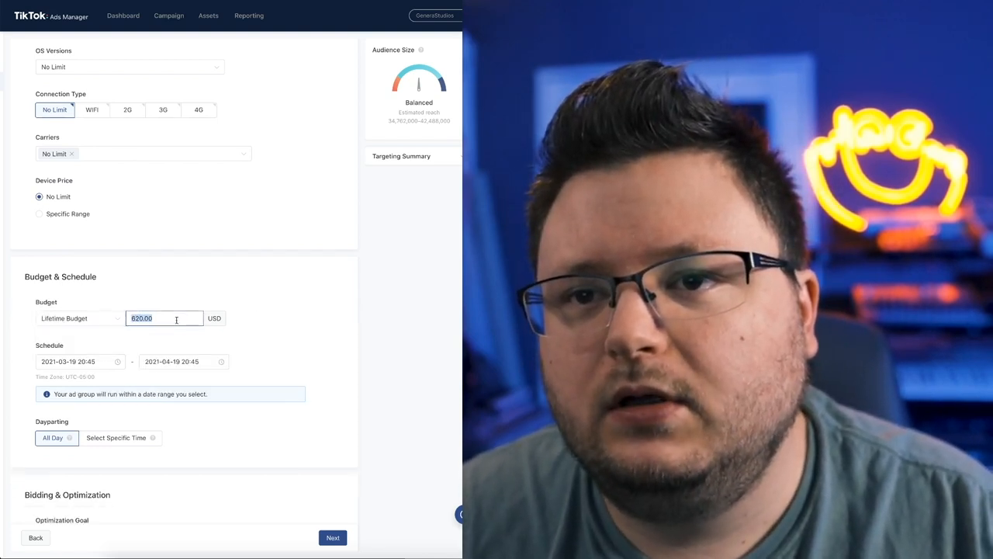
type("40.00")
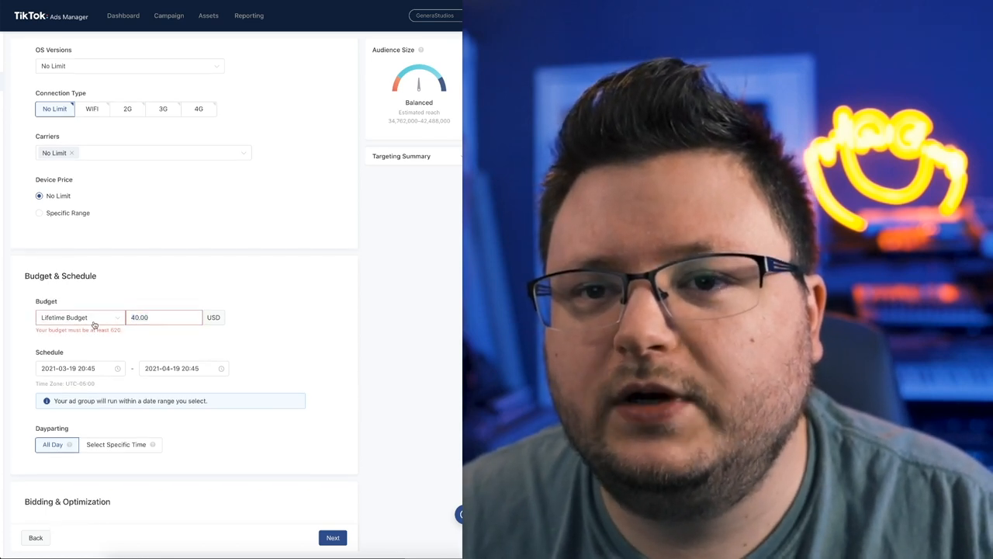
left_click(79, 317)
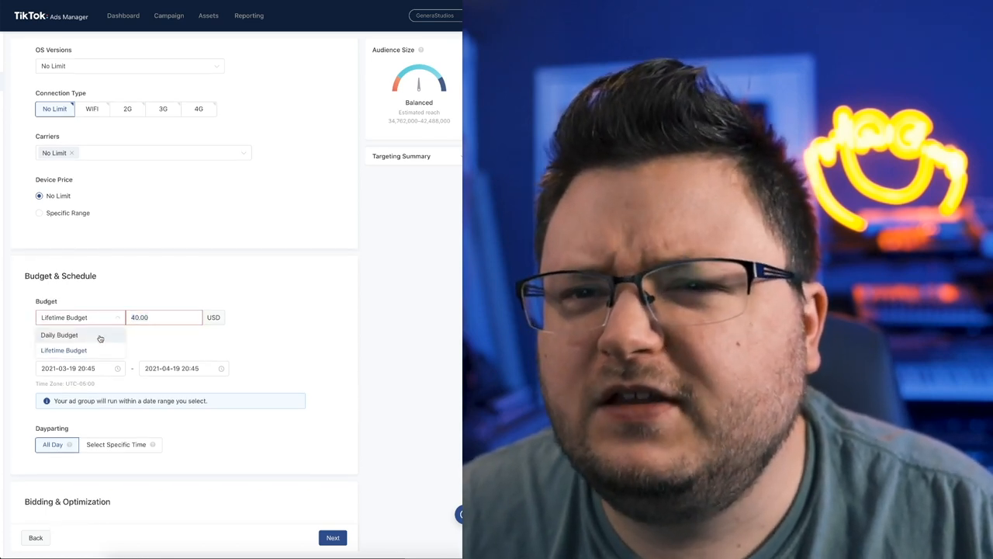
left_click(59, 334)
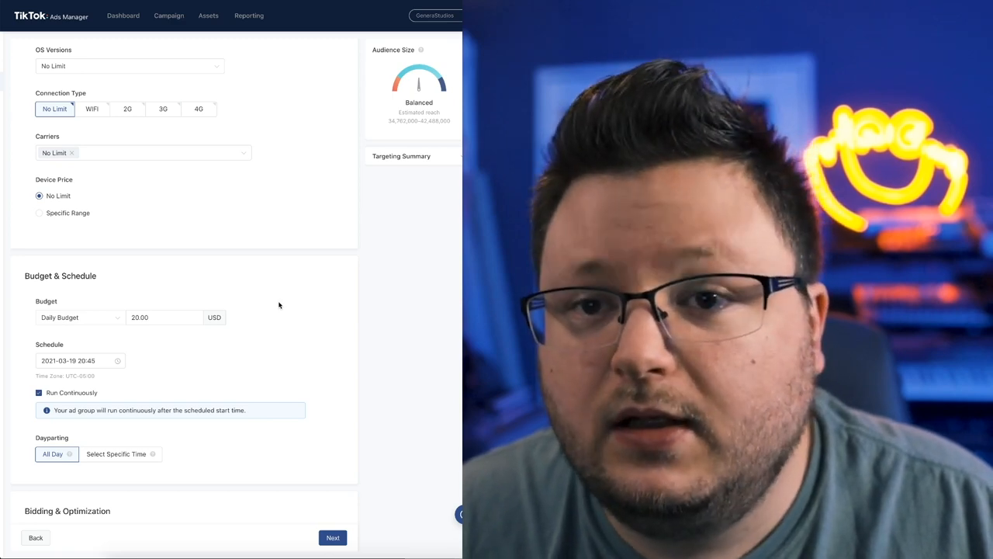
Step: Keep continuous all-day scheduling and Lowest Cost bidding, and submit the ad group
scroll("down", 3)
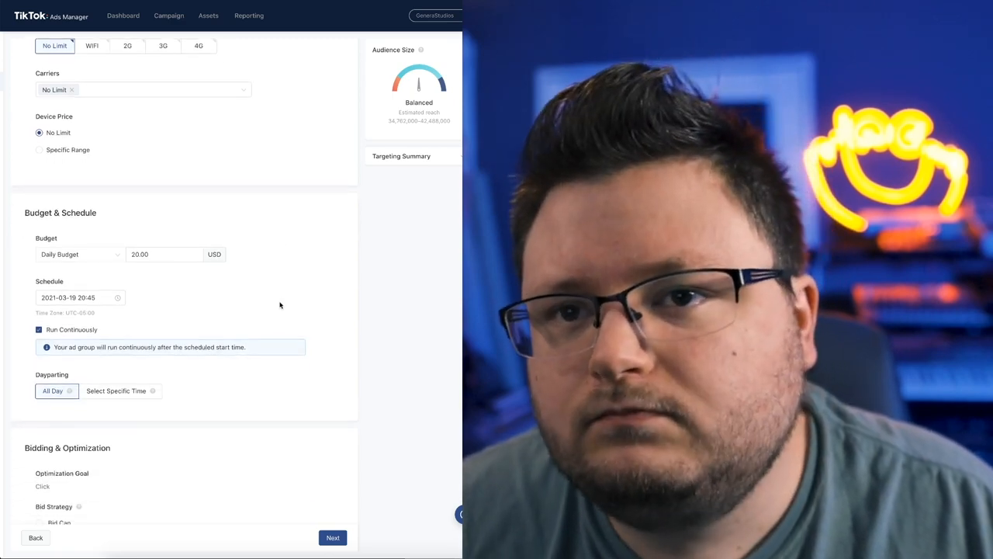
scroll("down", 3)
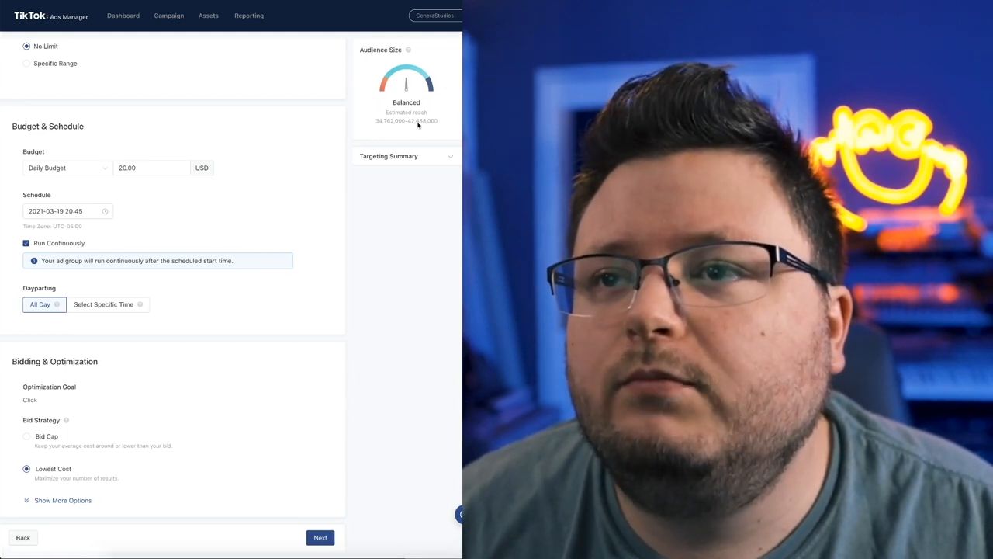
left_click(406, 156)
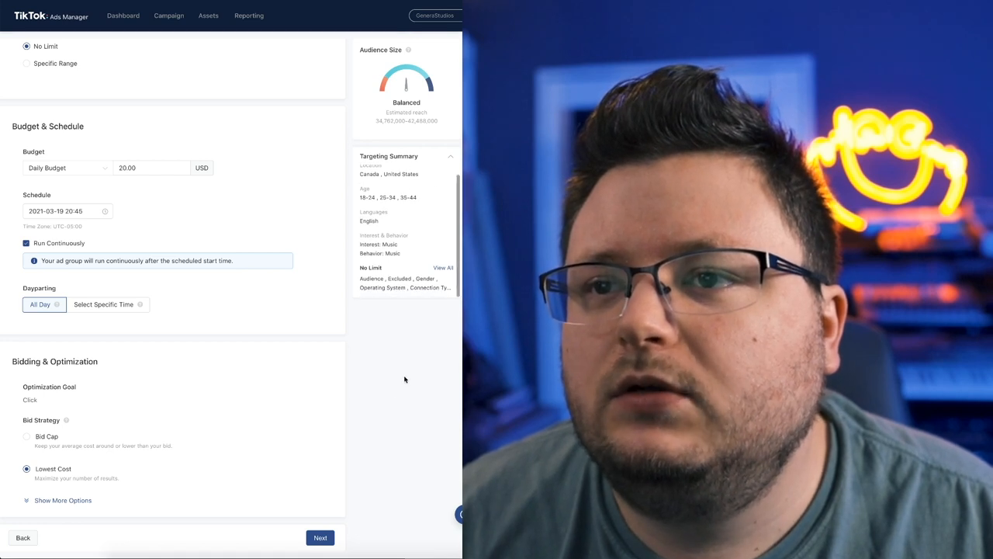
left_click(320, 537)
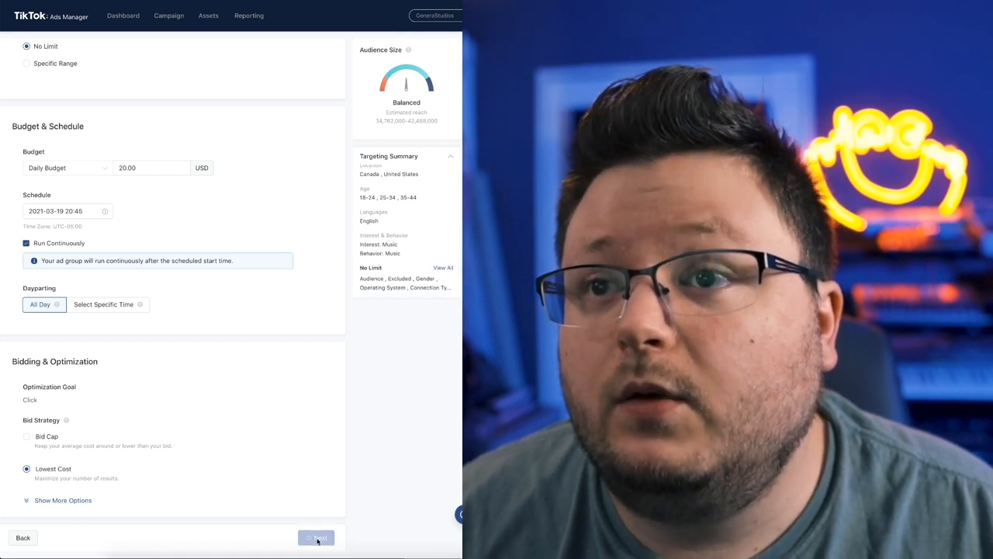
Step: Attach the dark red first library video to the single-video ad
left_click(316, 537)
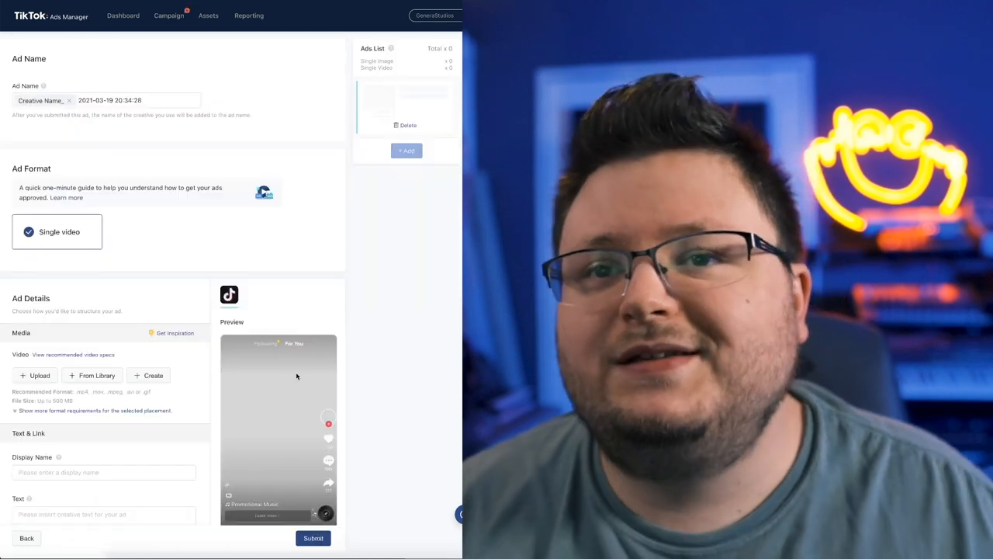
scroll("down", 3)
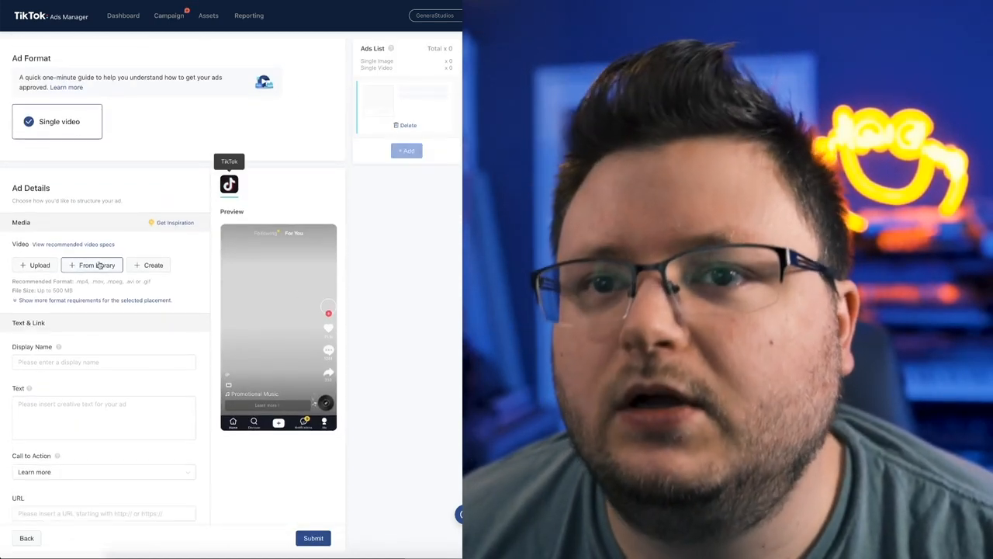
left_click(91, 264)
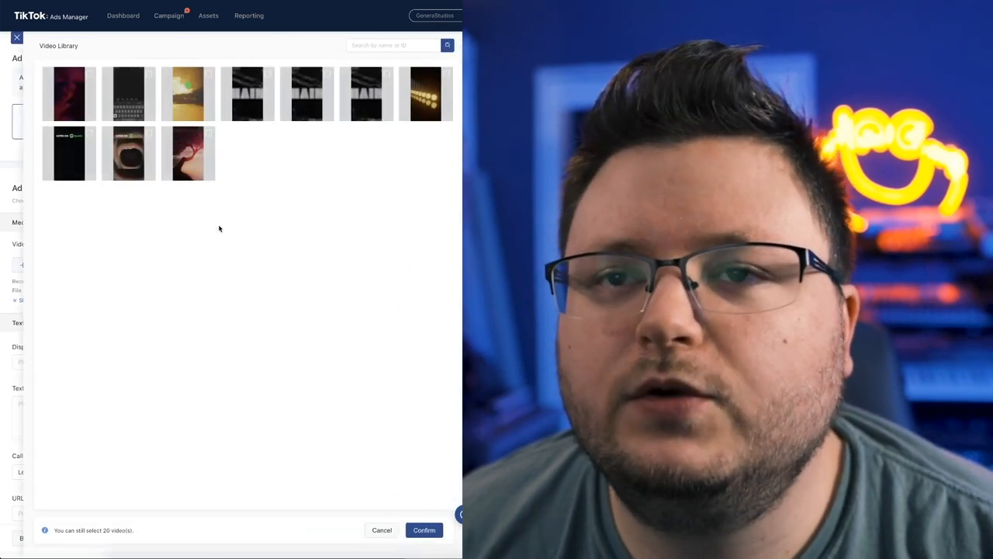
left_click(68, 93)
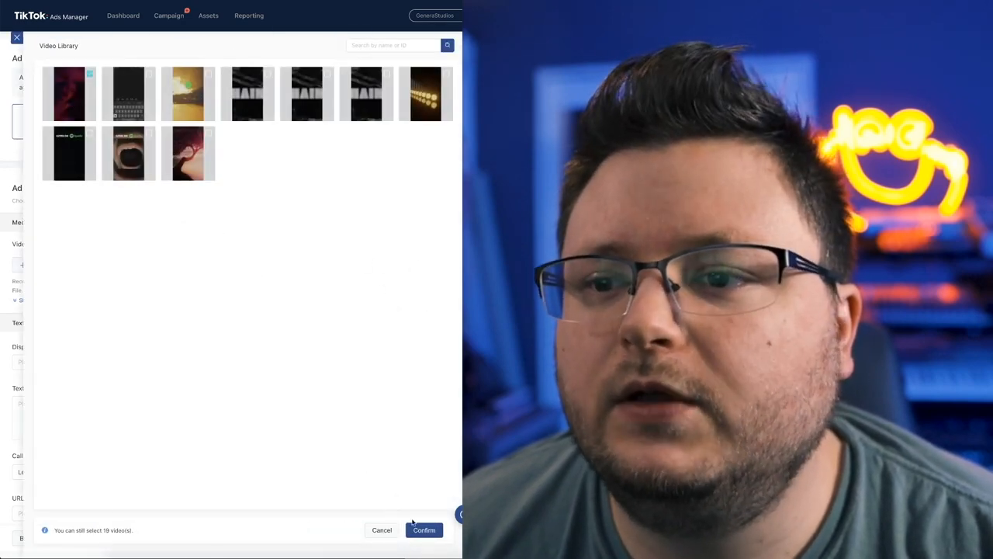
left_click(424, 530)
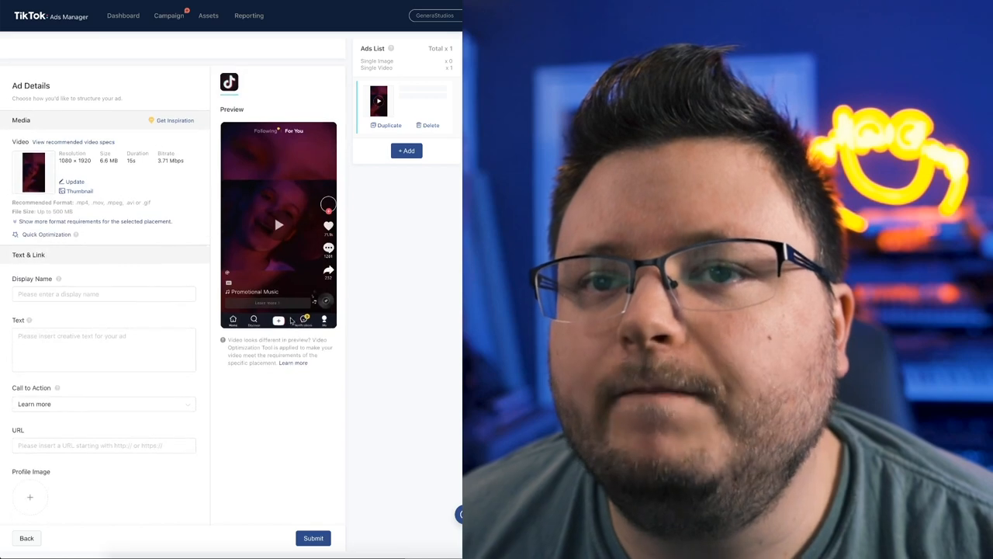
Step: Enter 'Andrew' as the ad's display name and scroll through the ad details
type("Andrew Southworth")
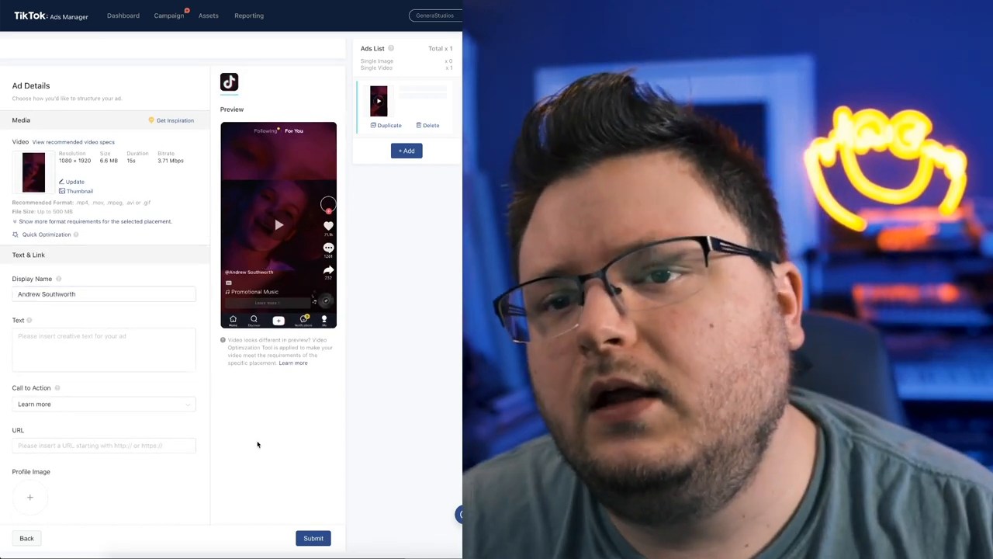
scroll("down", 3)
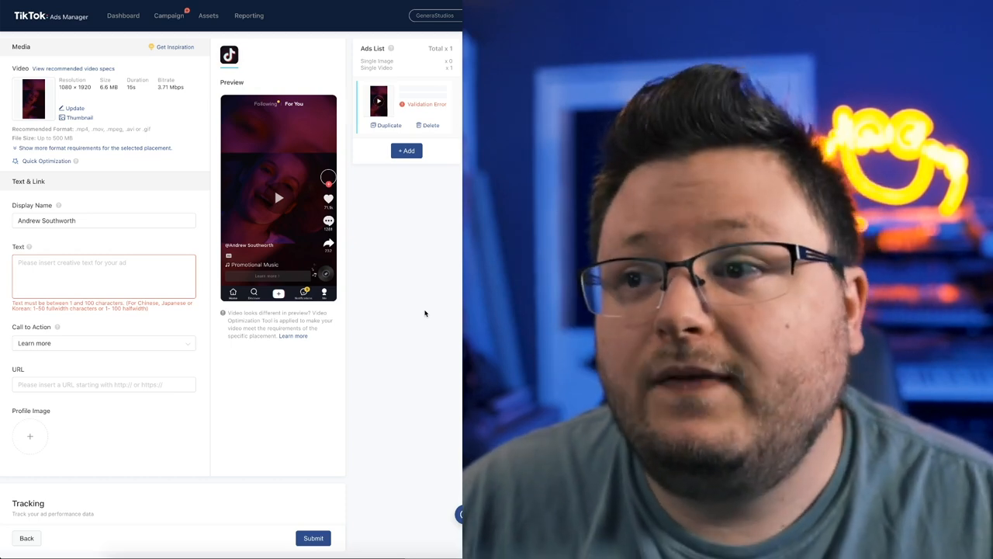
mouse_move(419, 315)
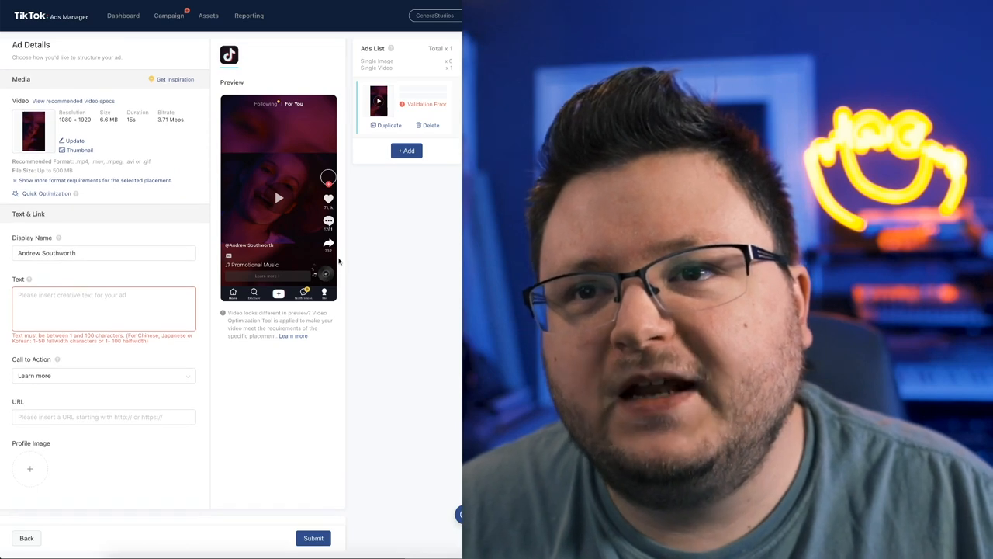
mouse_move(428, 249)
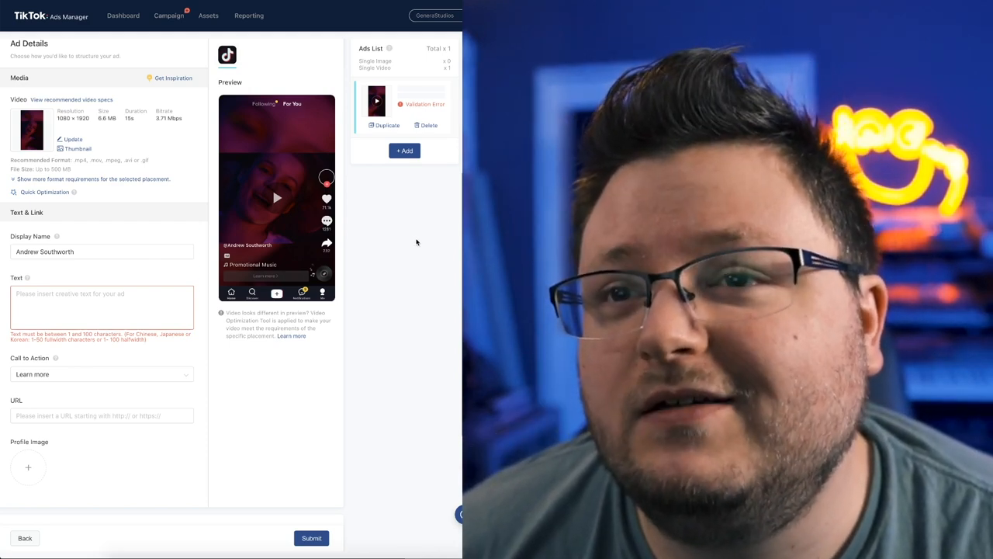
scroll("down", 3)
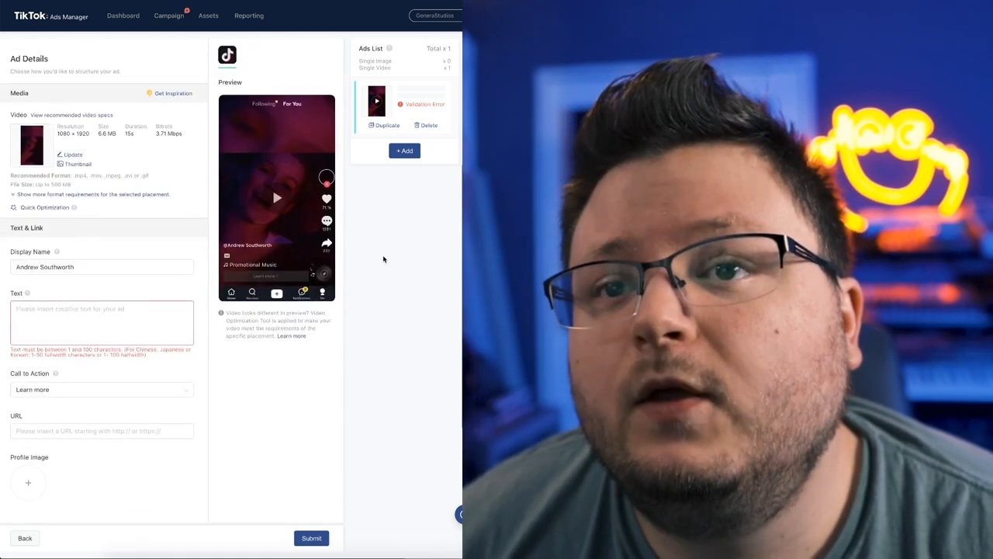
Step: Select the ad's empty destination URL field so it is flagged as needing a website URL
left_click(100, 346)
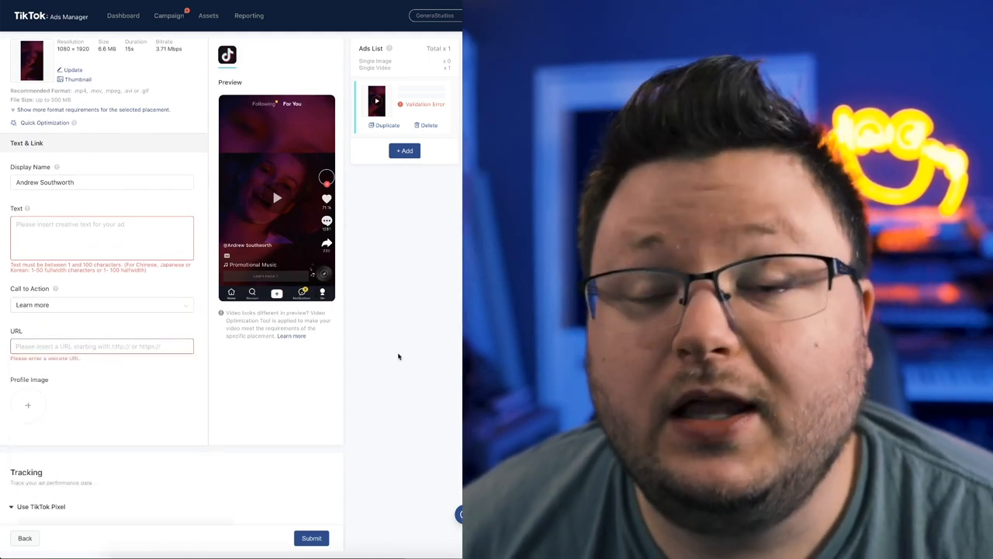
left_click(101, 346)
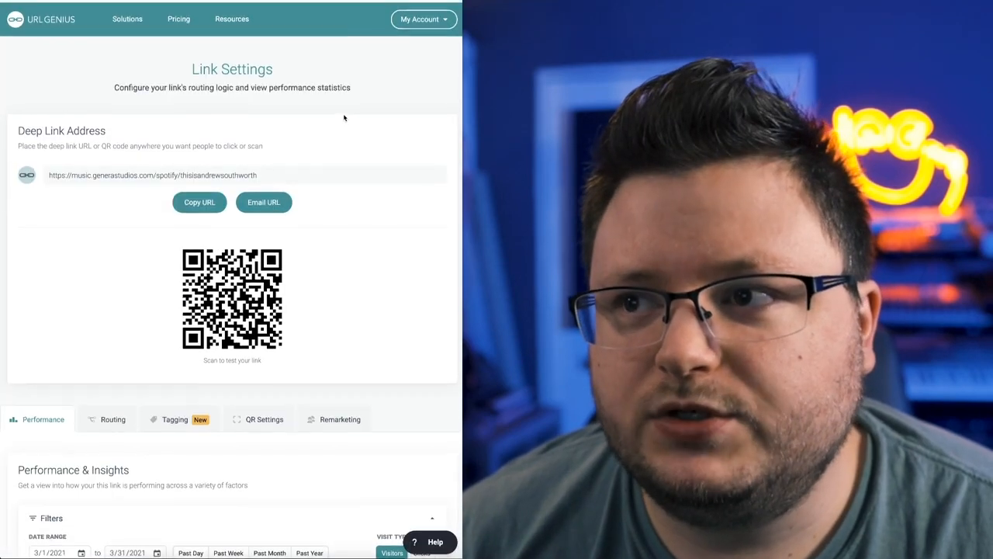
scroll("down", 3)
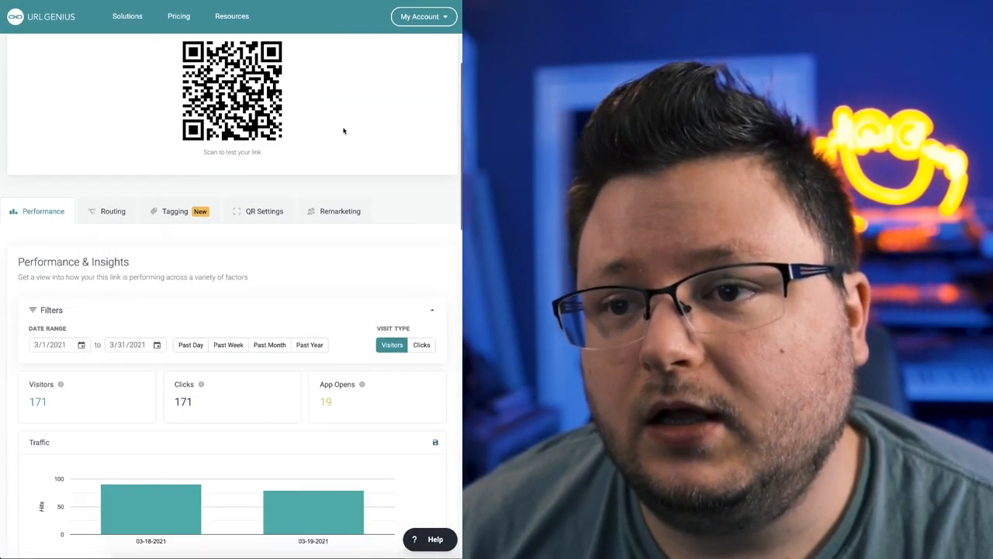
left_click(114, 212)
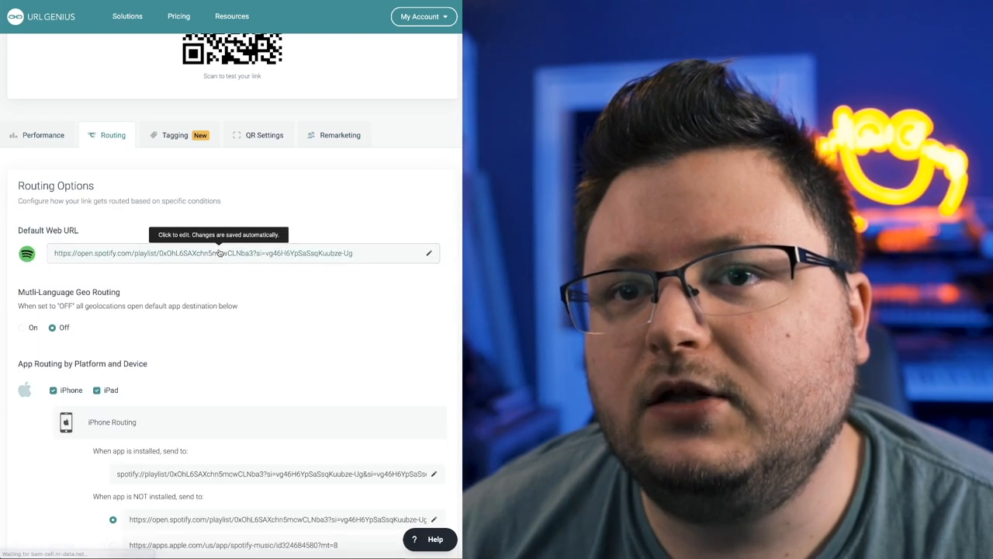
scroll("down", 3)
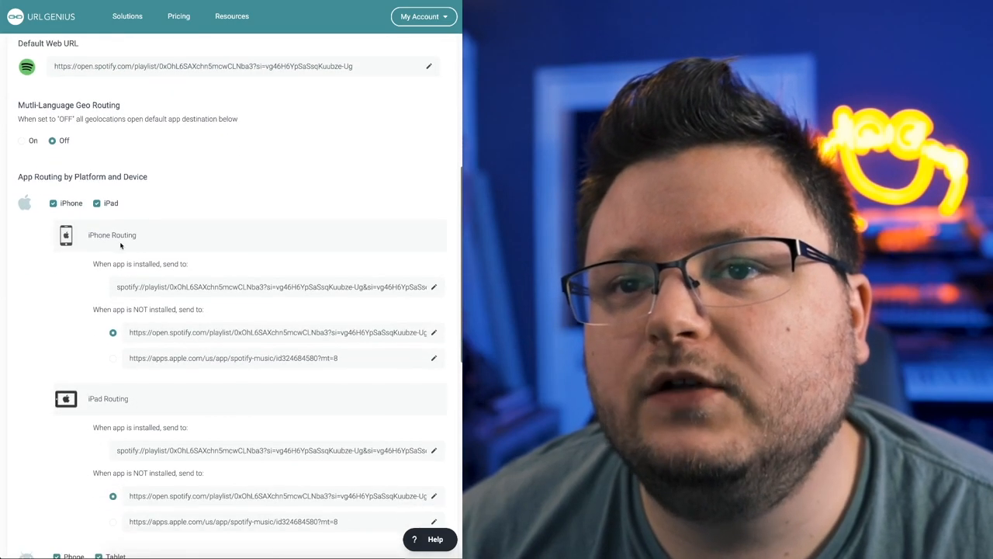
scroll("down", 3)
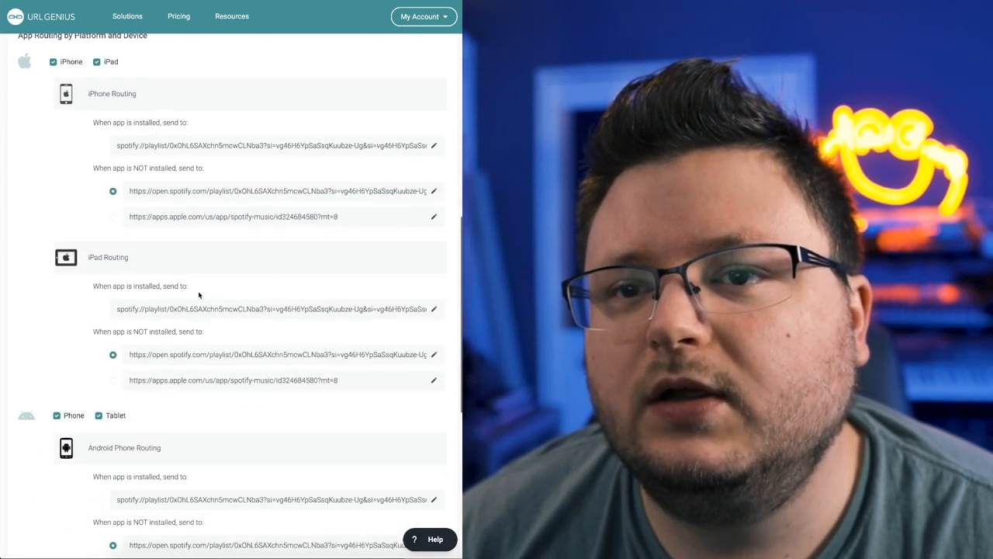
scroll("down", 3)
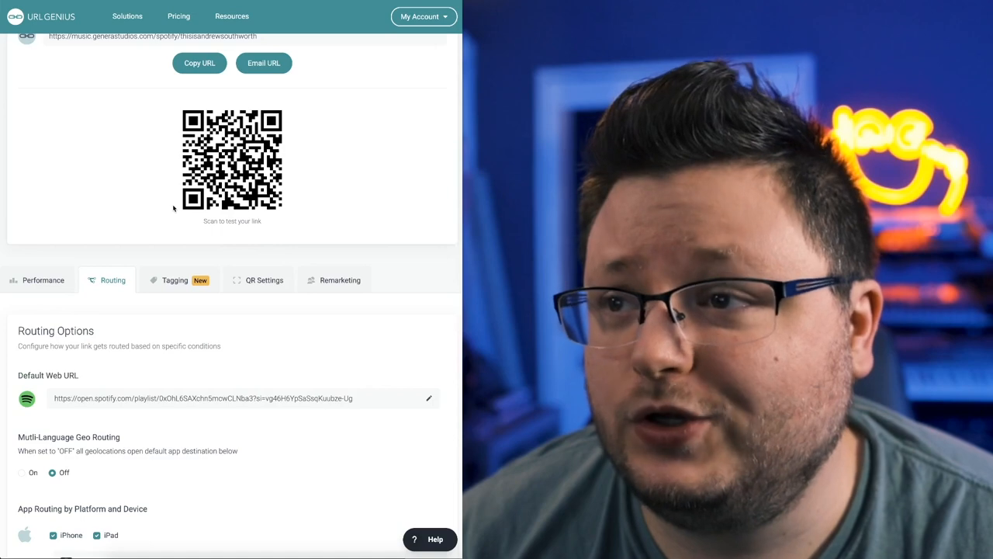
left_click(43, 280)
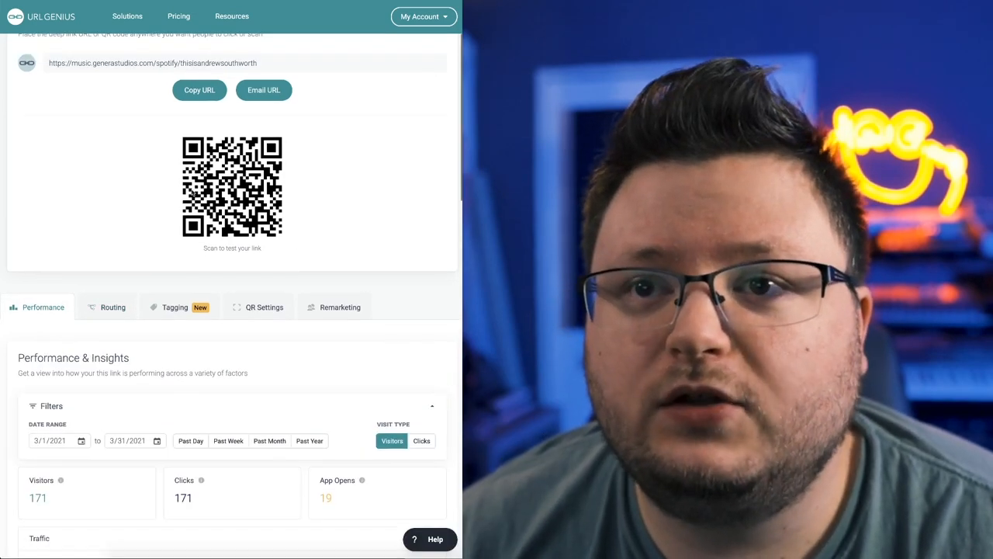
scroll("down", 3)
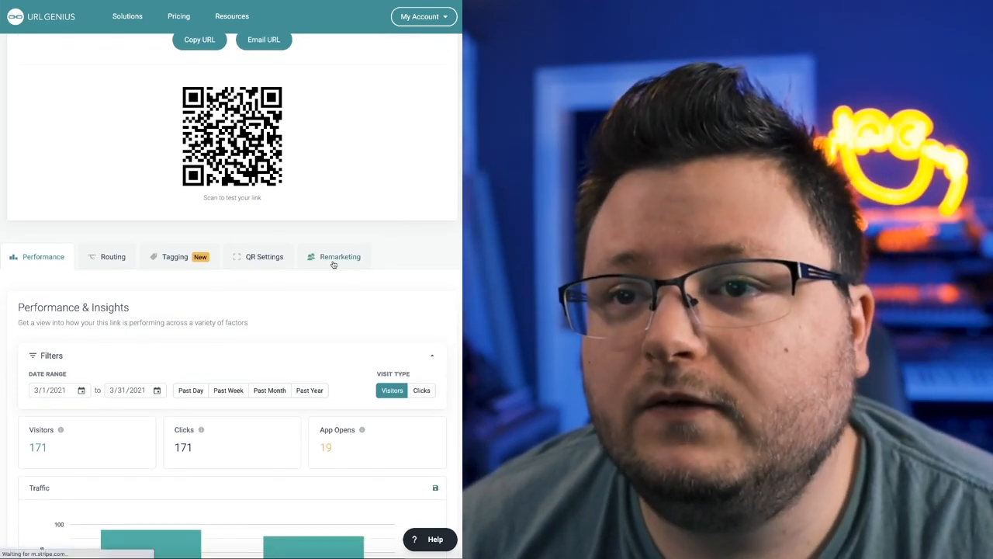
left_click(339, 256)
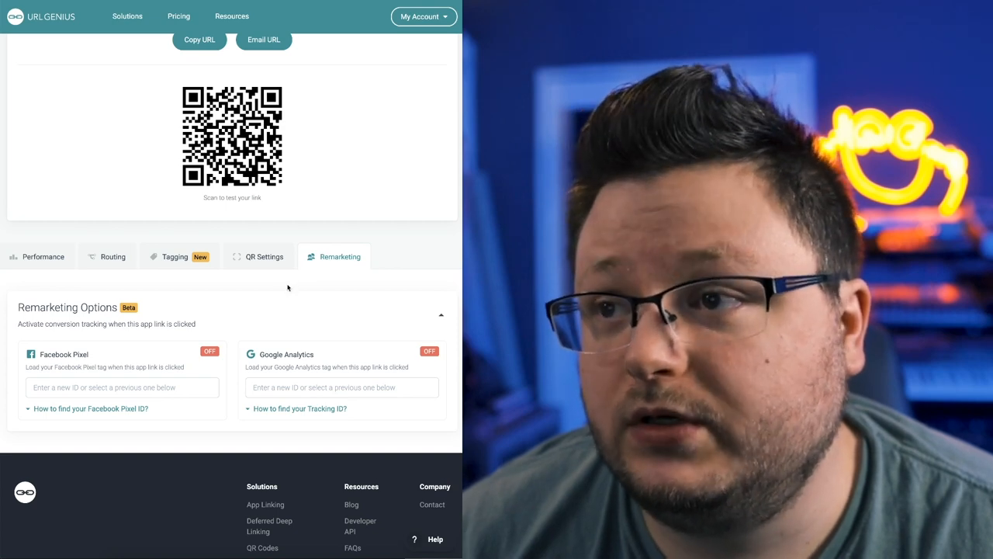
left_click(113, 256)
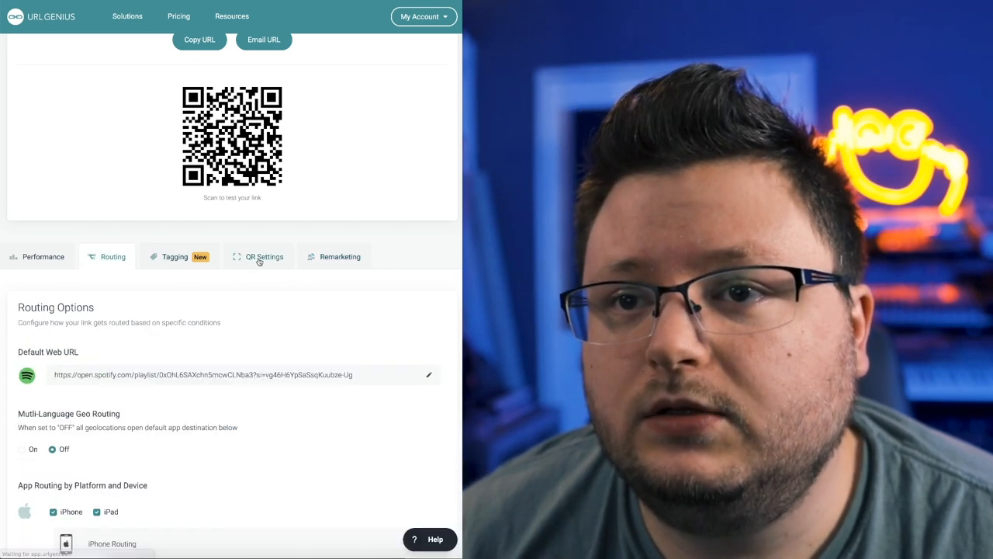
left_click(43, 53)
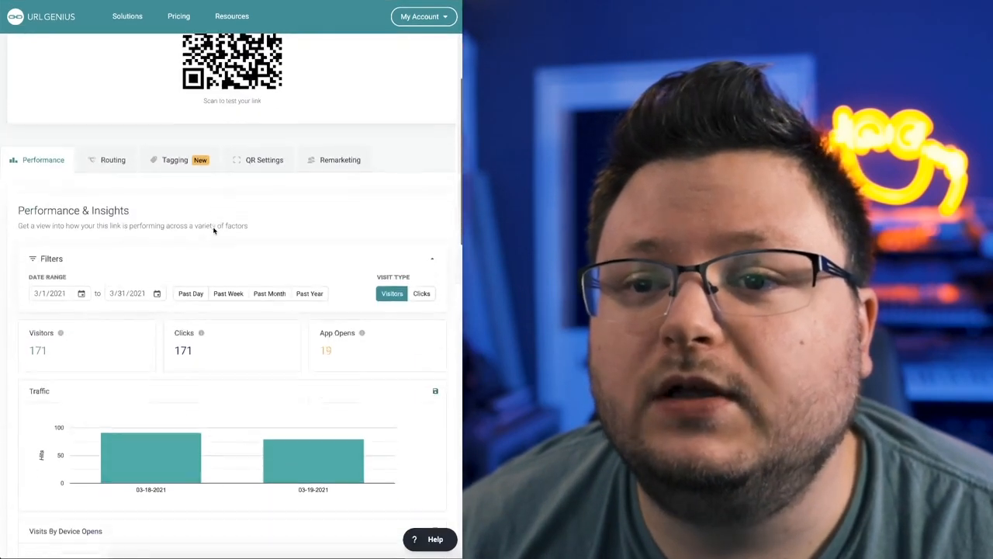
Step: Review the URL Genius Performance & Insights charts, then follow the generastudios fire-tt tracking link
scroll("down", 3)
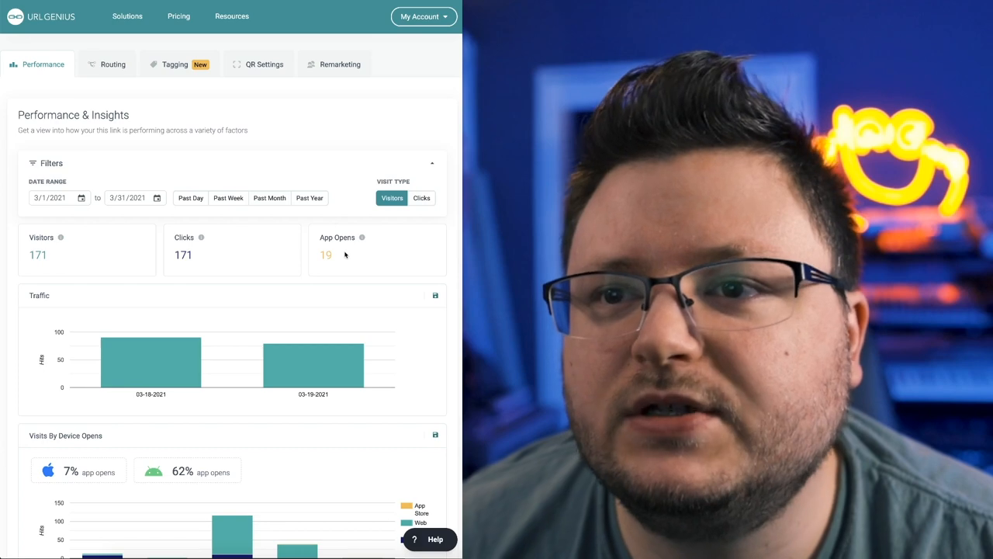
scroll("down", 3)
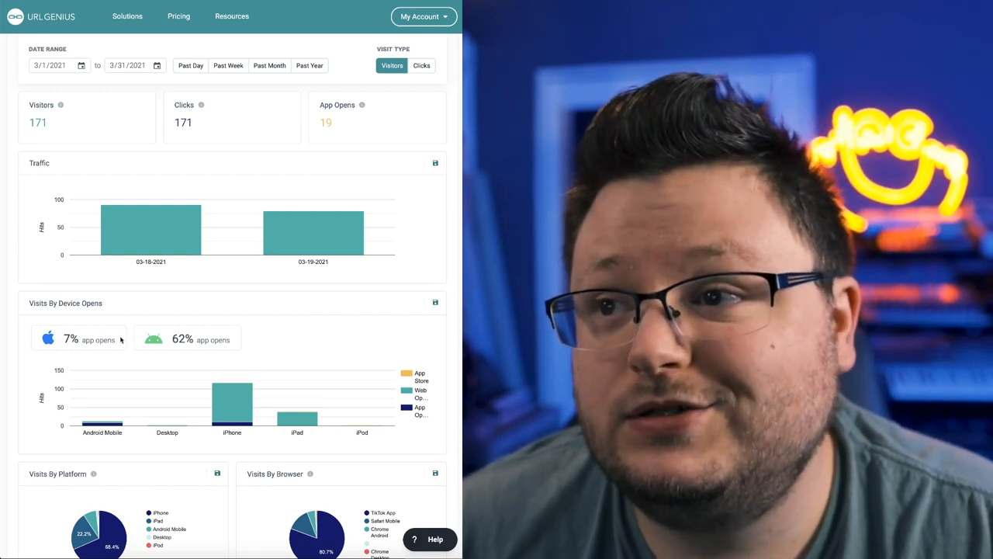
scroll("down", 3)
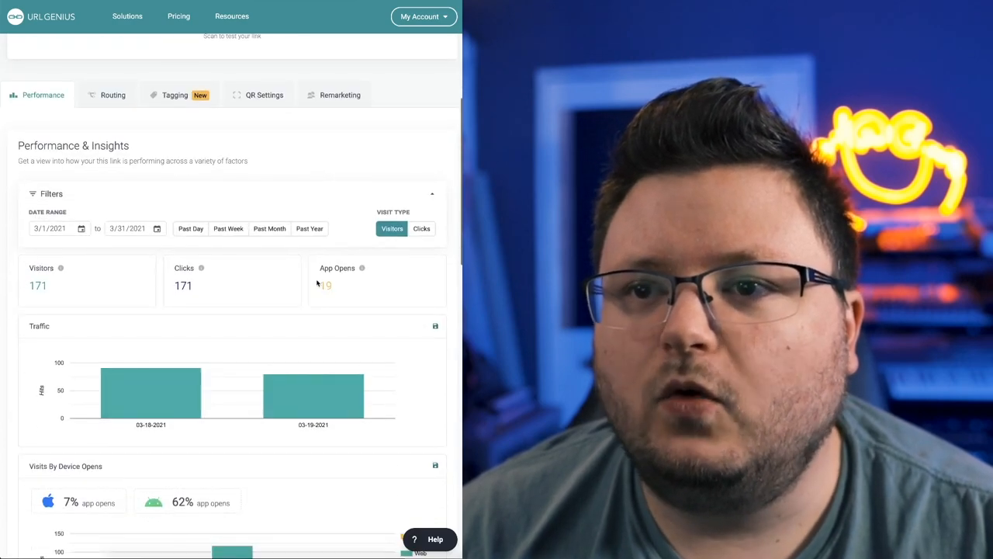
mouse_move(288, 516)
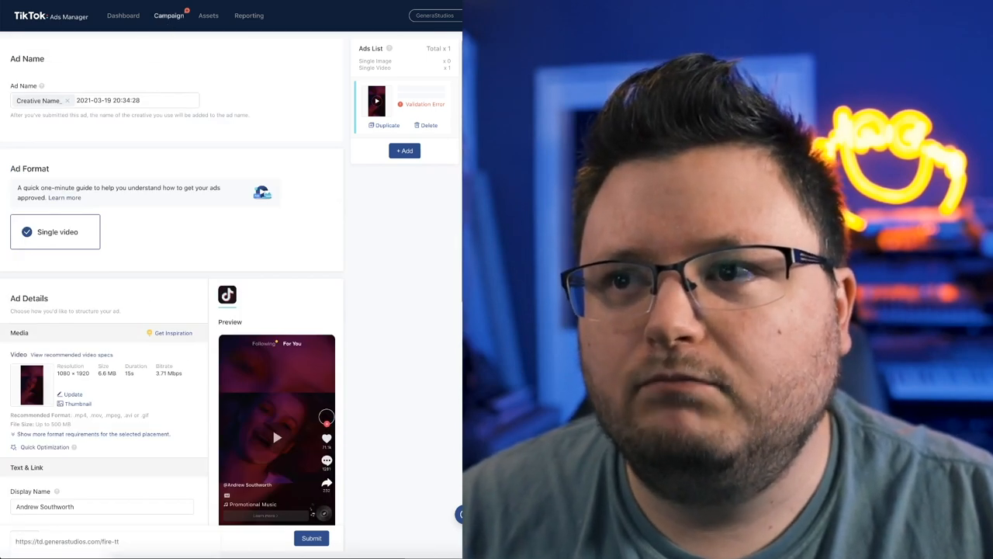
left_click(311, 538)
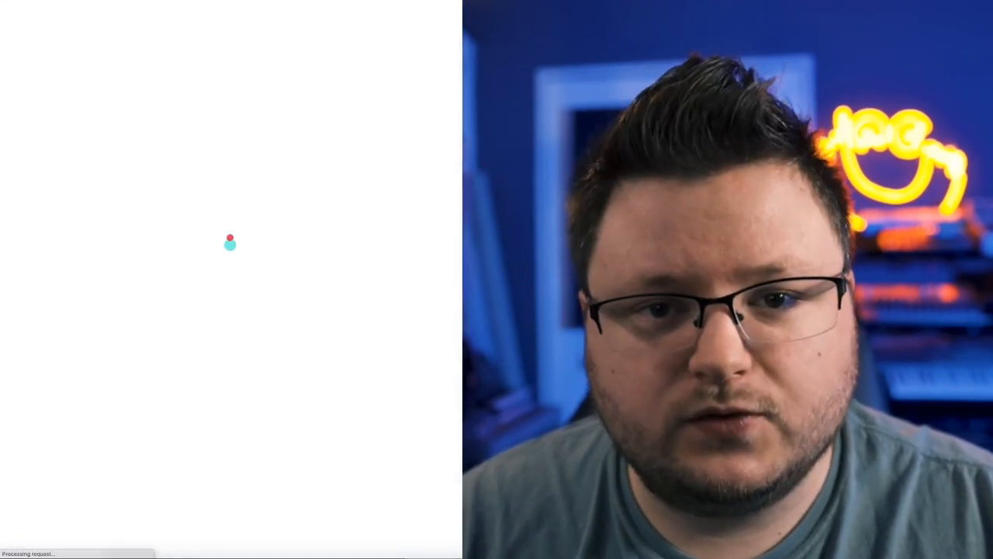